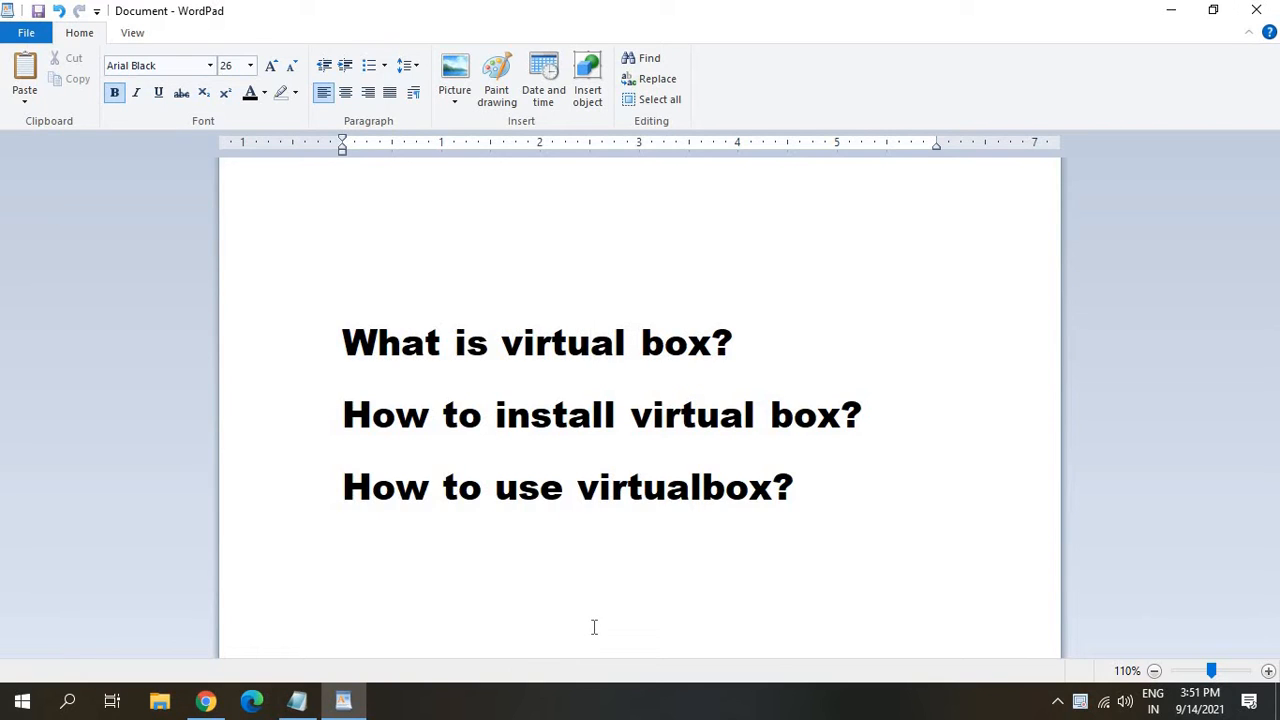
Reach the official VirtualBox.org site in Chrome from the 'virtual box' search results.
left_click(592, 342)
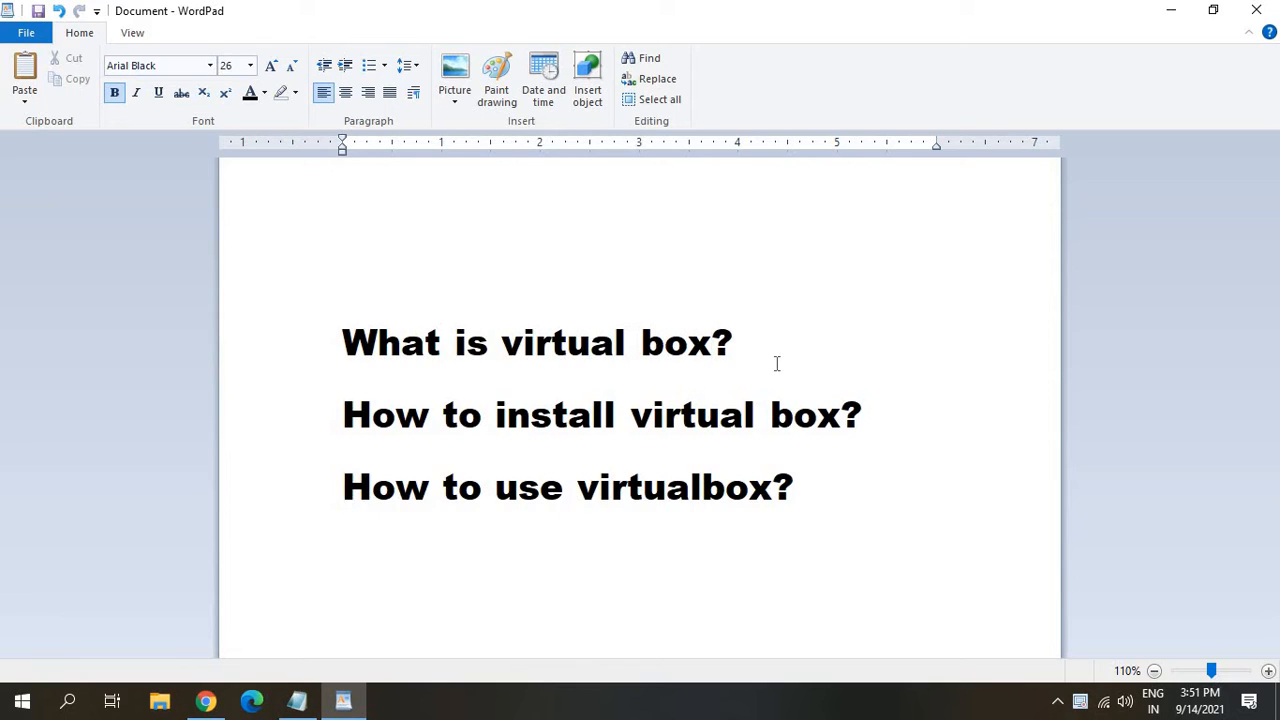
left_click(712, 342)
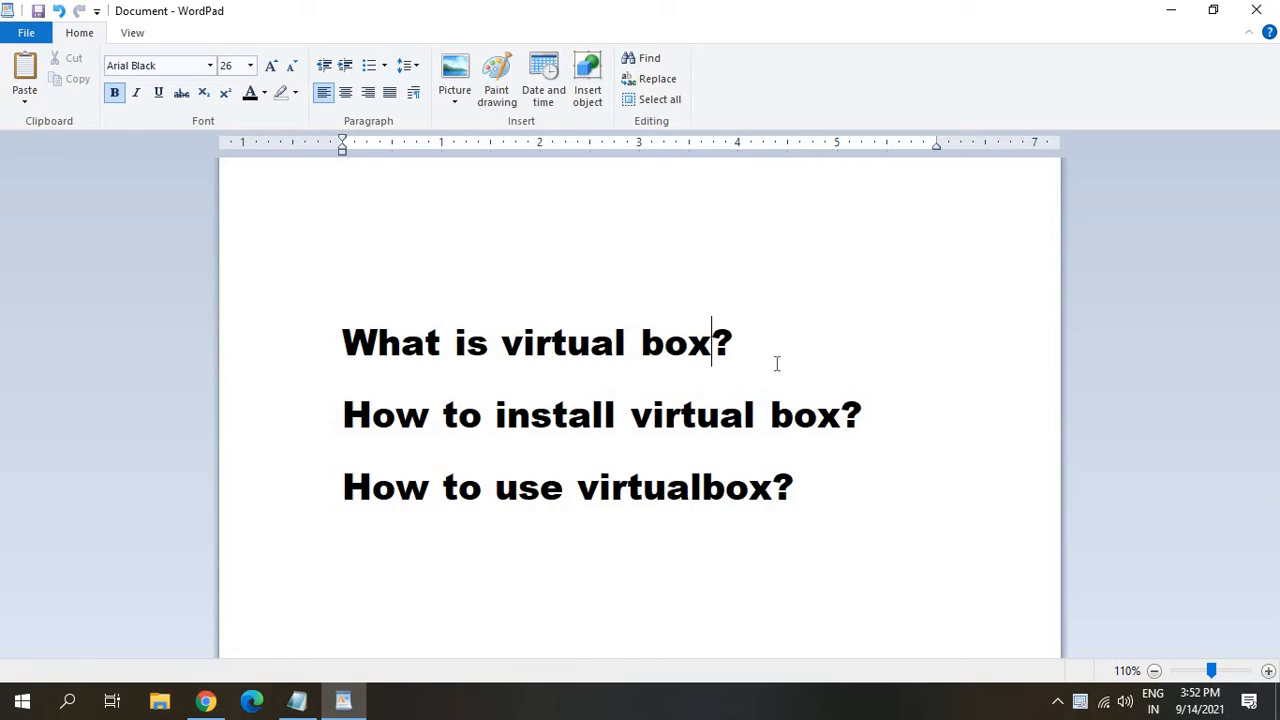
mouse_move(640, 382)
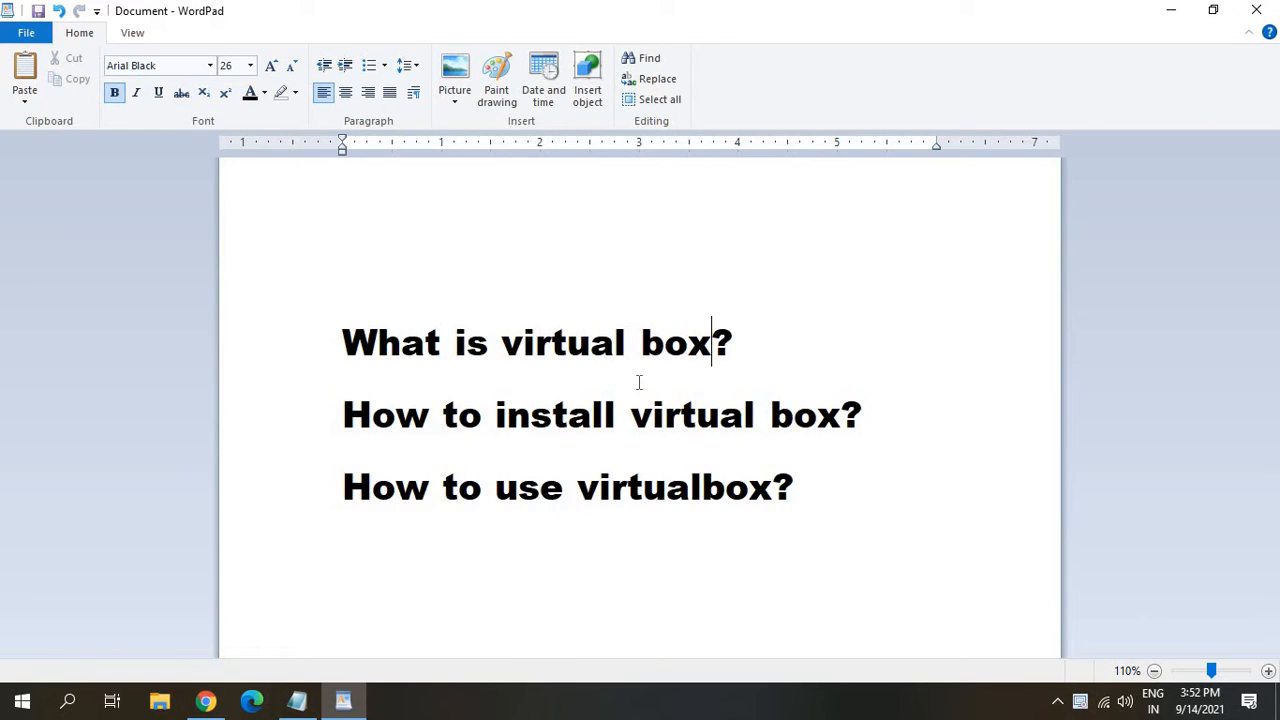
mouse_move(710, 472)
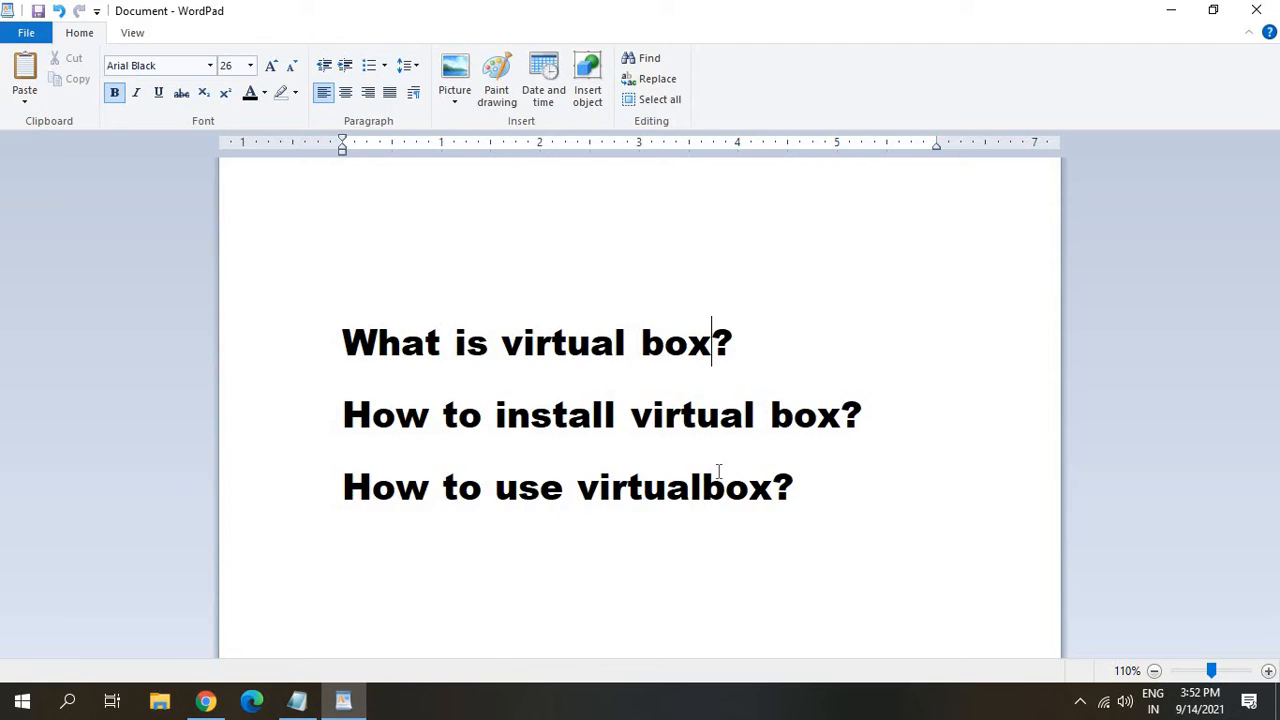
left_click(792, 488)
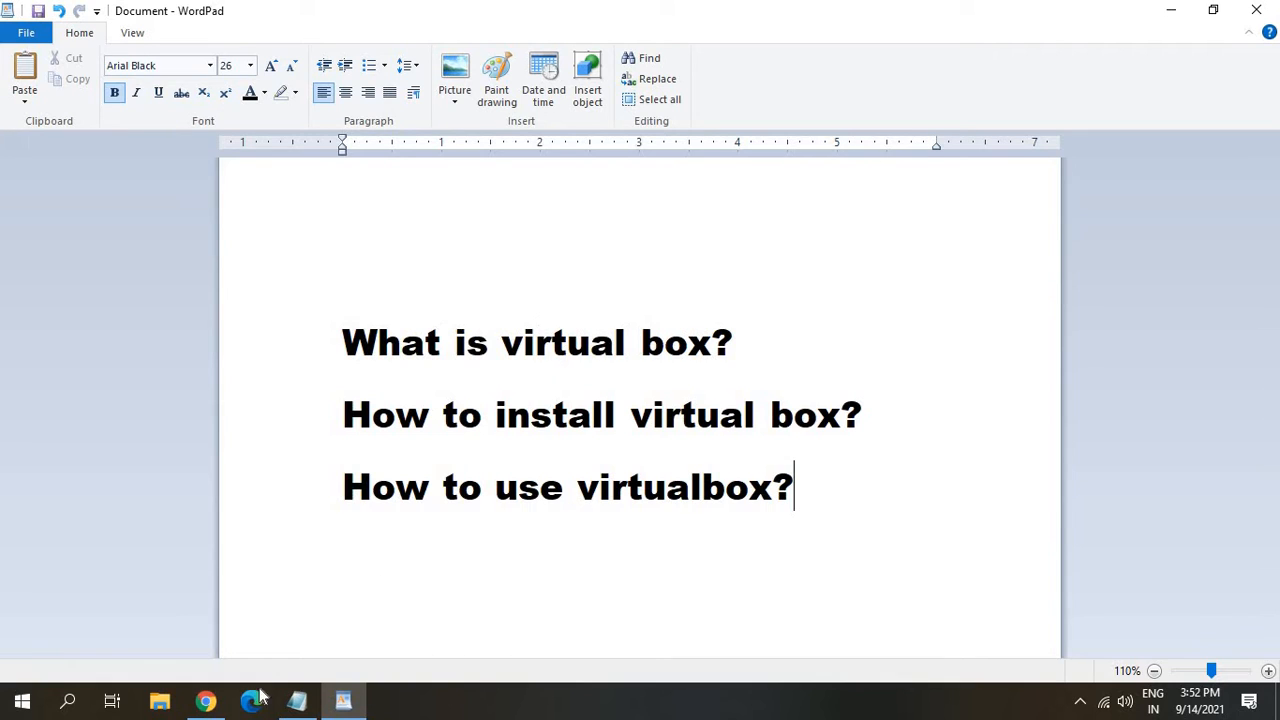
left_click(204, 700)
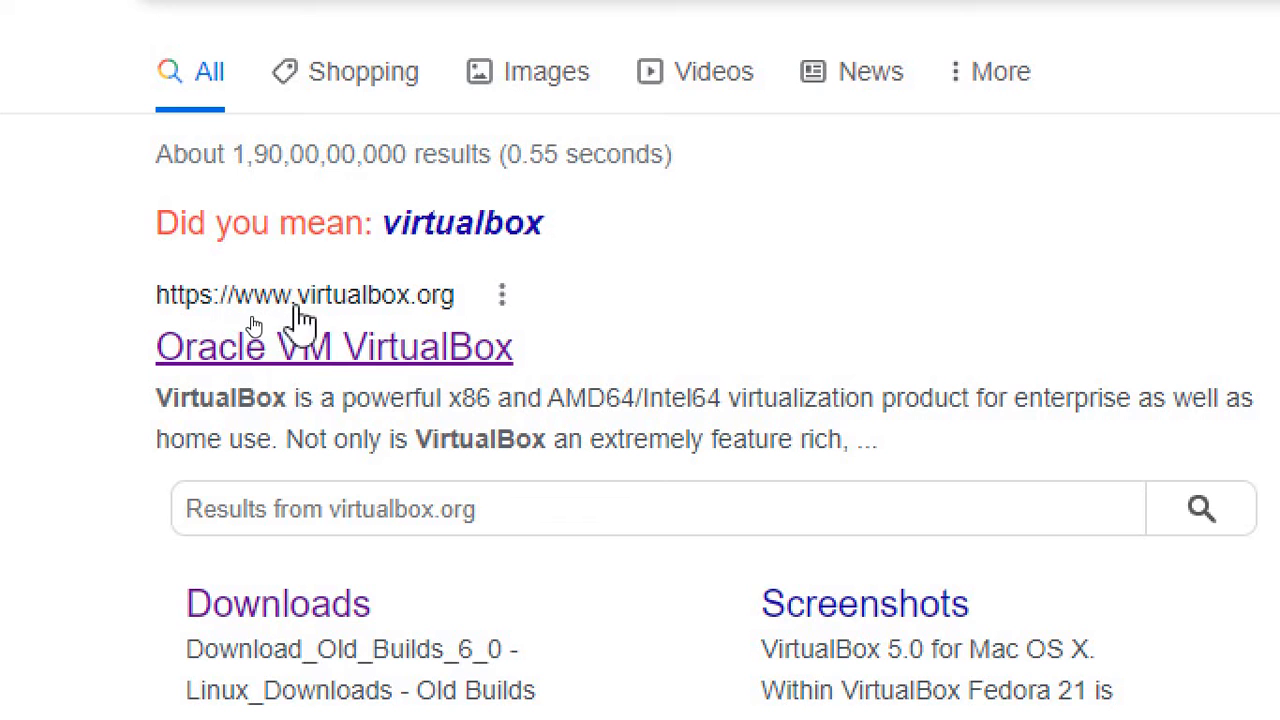
mouse_move(416, 364)
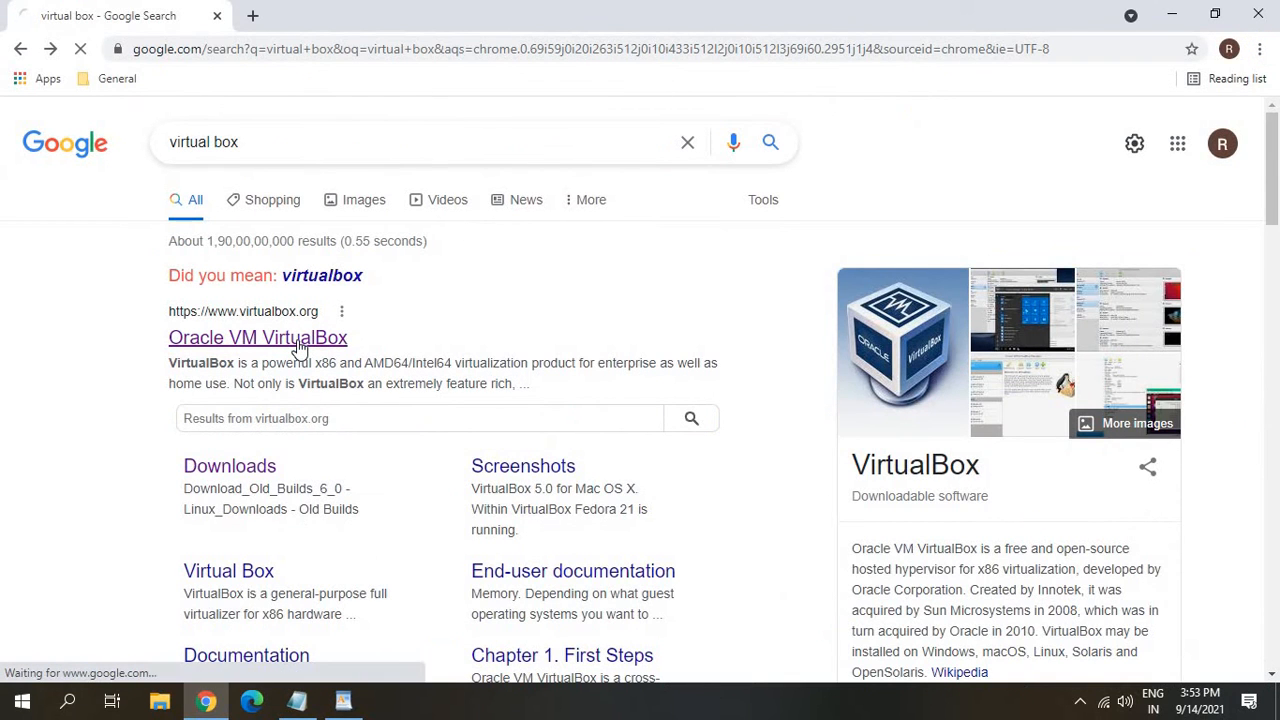
left_click(256, 336)
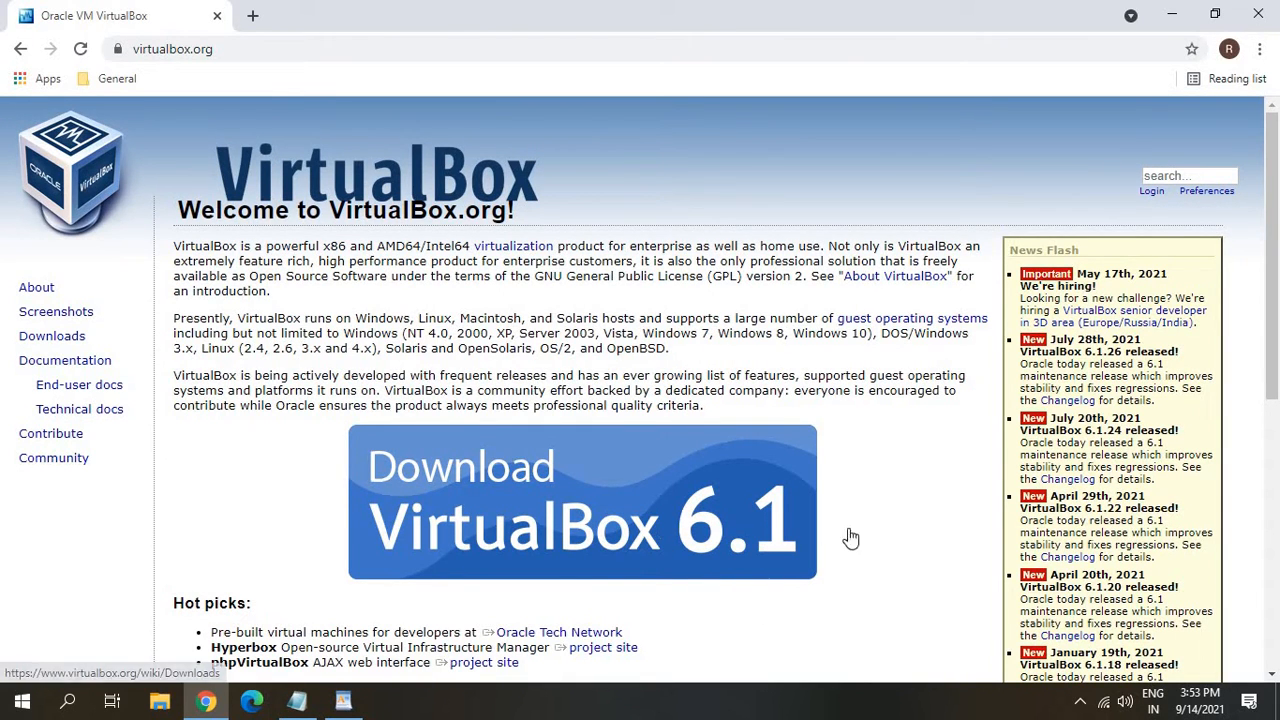
mouse_move(878, 570)
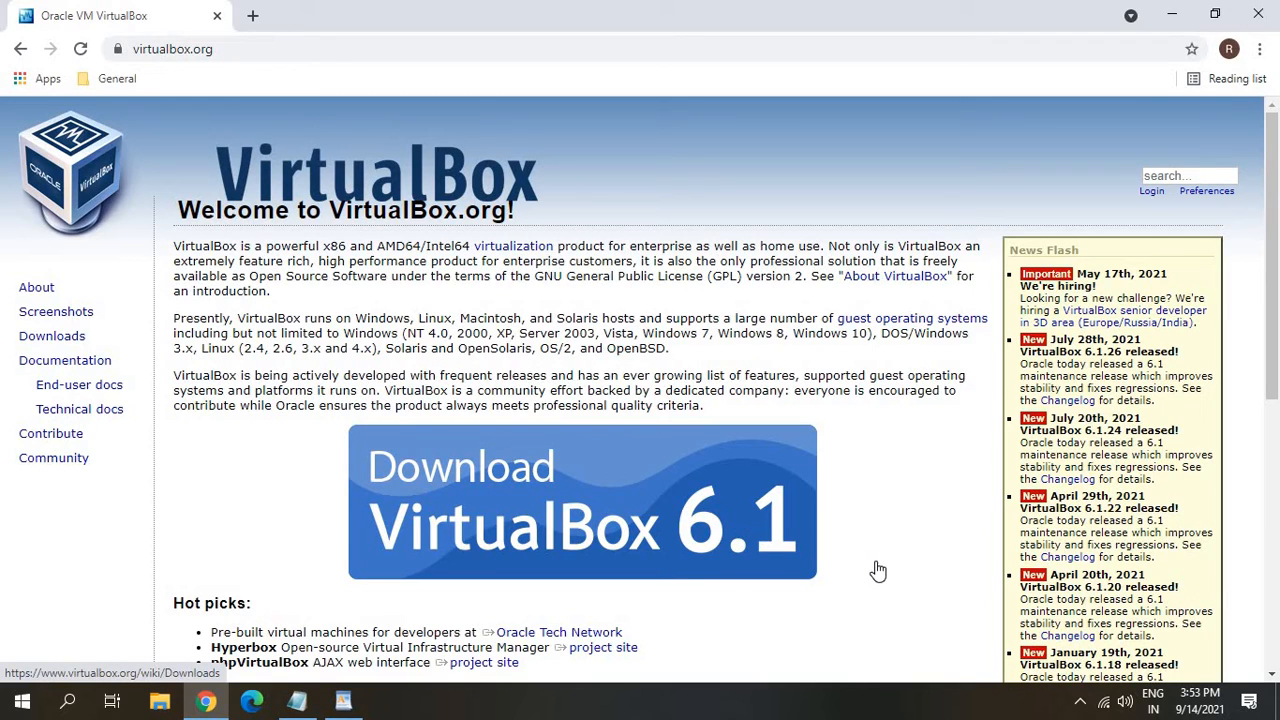
mouse_move(630, 568)
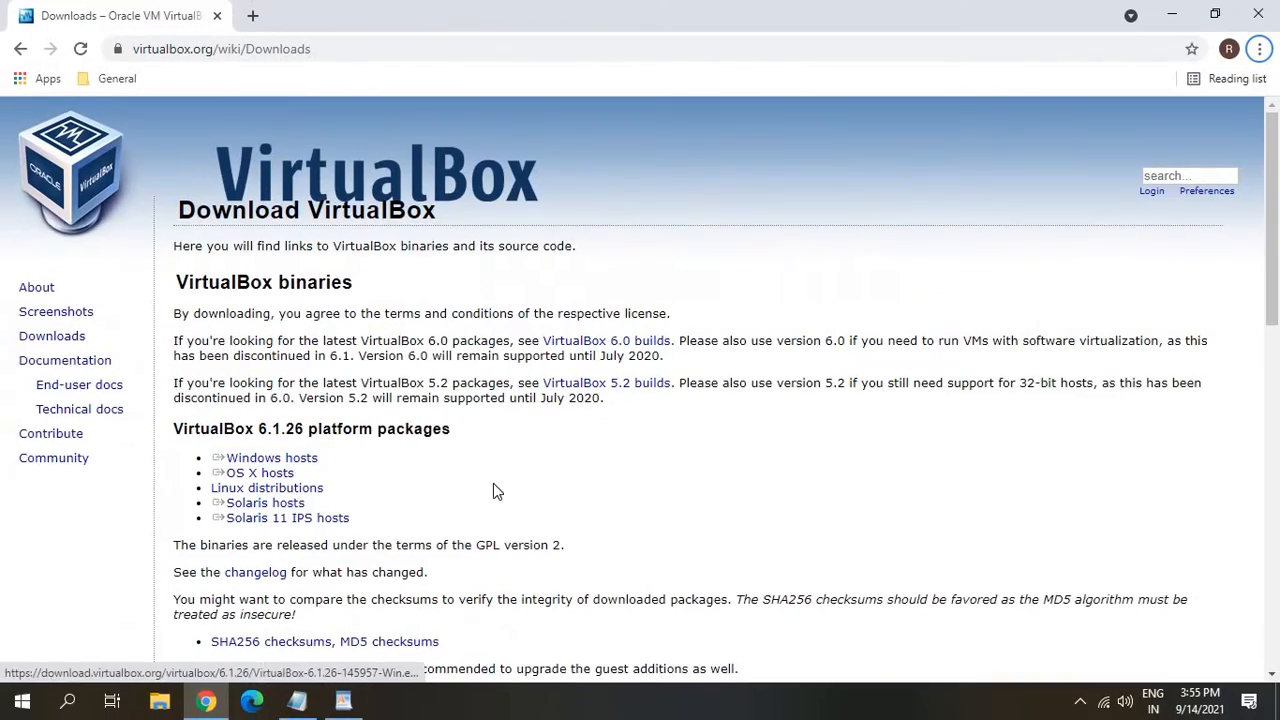
Download the Windows hosts installer VirtualBox-6.1.26-145957-Win.exe and launch it.
left_click(272, 456)
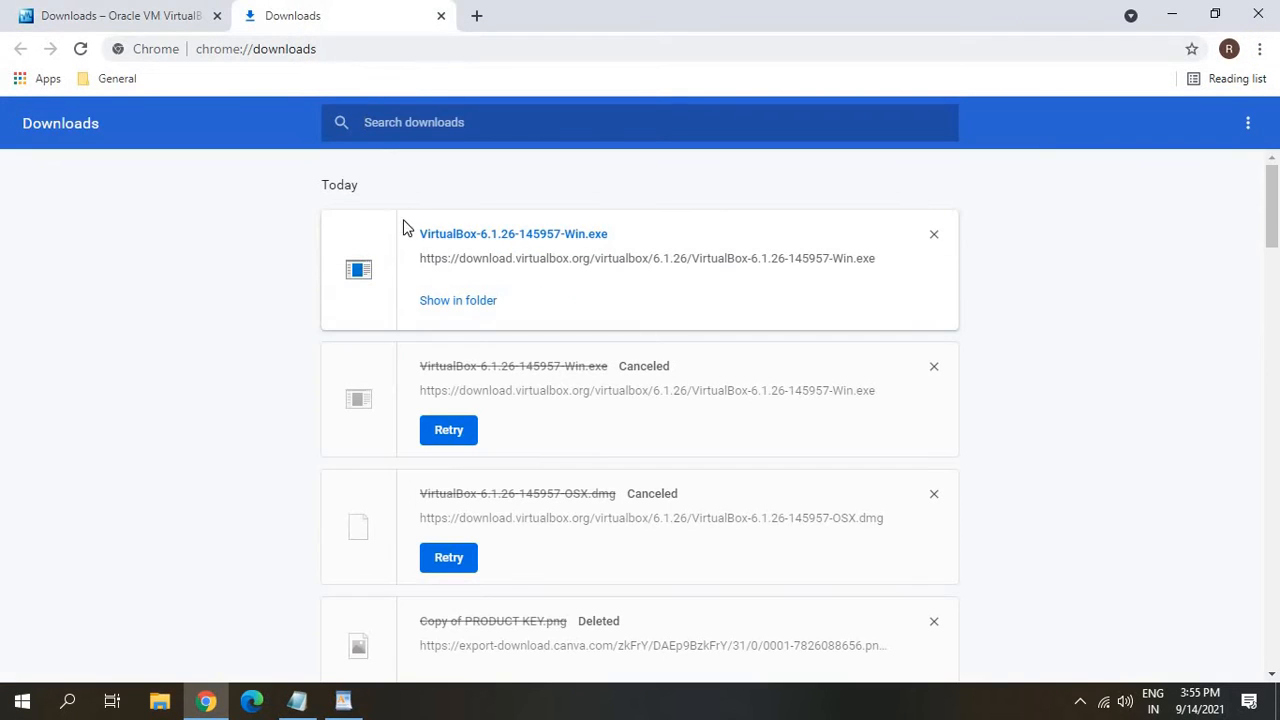
mouse_move(496, 244)
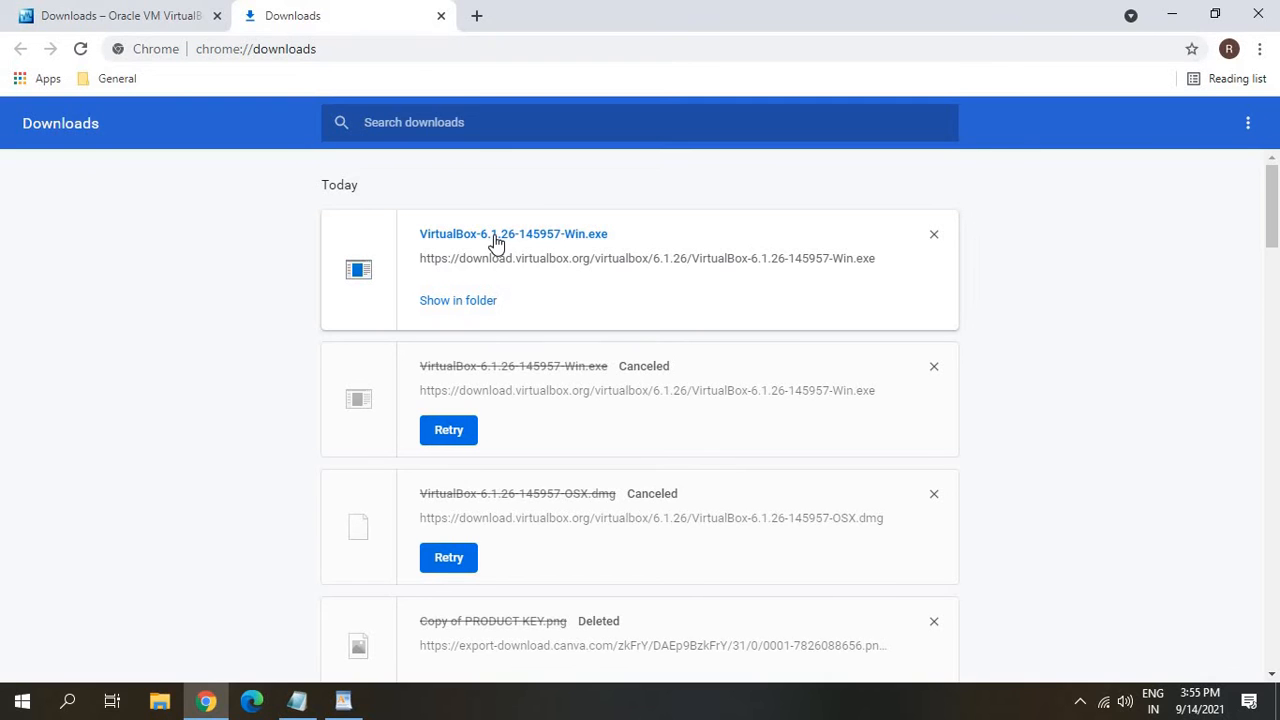
left_click(512, 234)
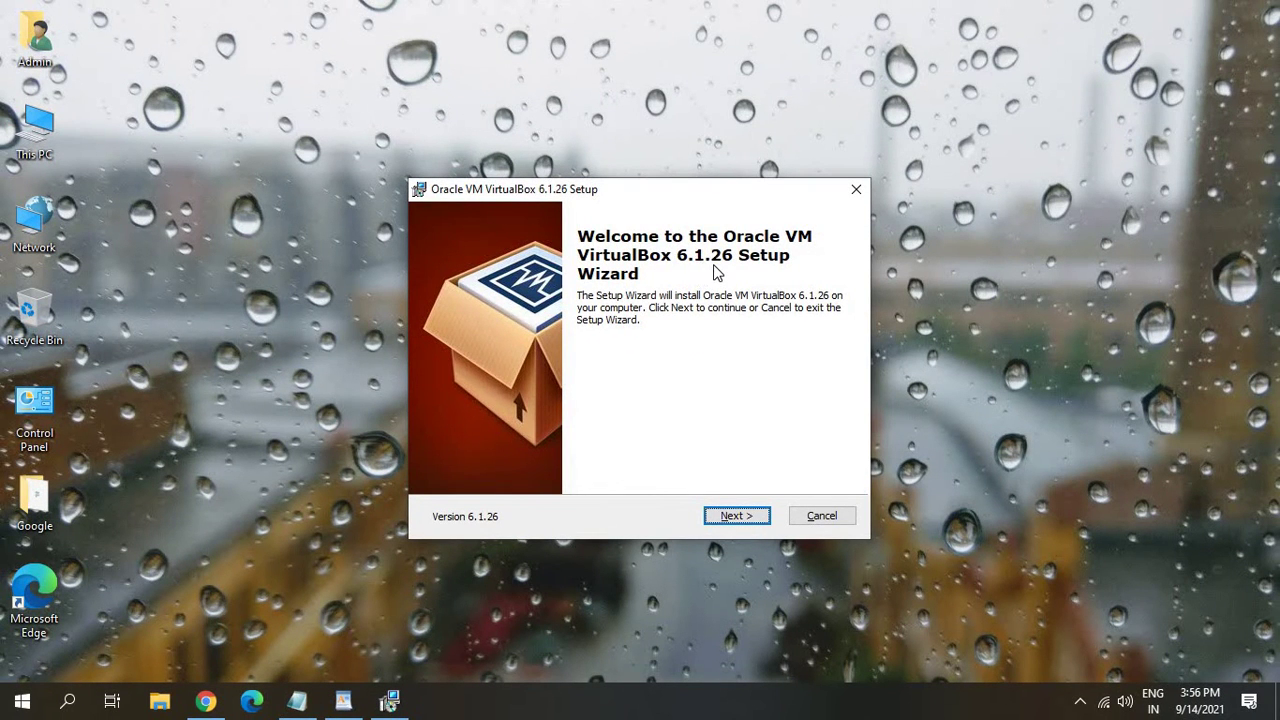
mouse_move(744, 540)
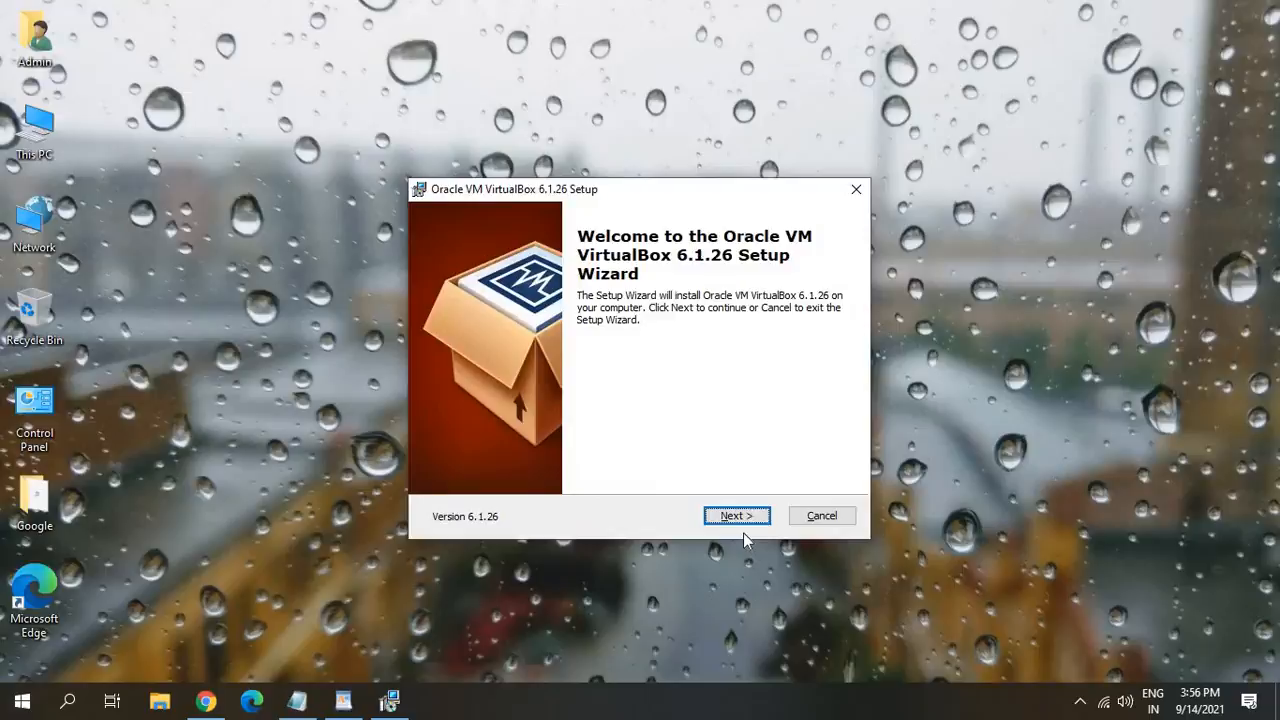
Advance the setup wizard with default features and shortcuts, accepting the network interfaces warning.
left_click(736, 516)
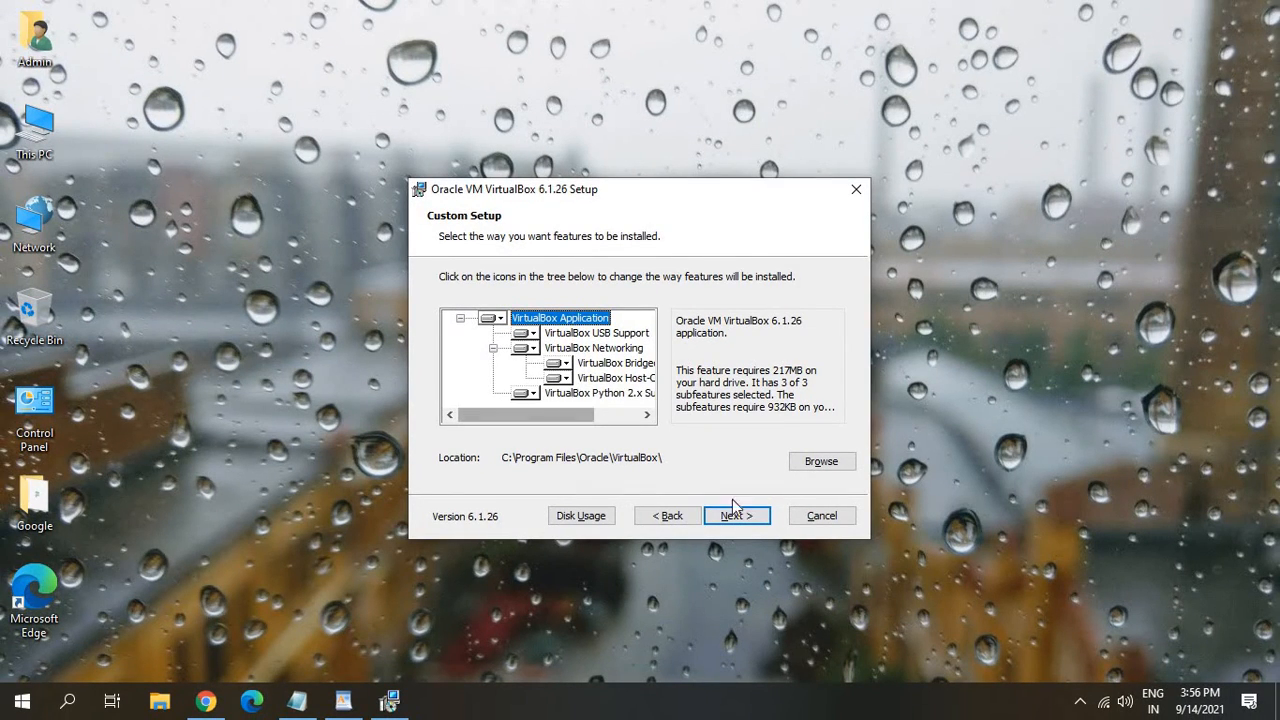
left_click(736, 516)
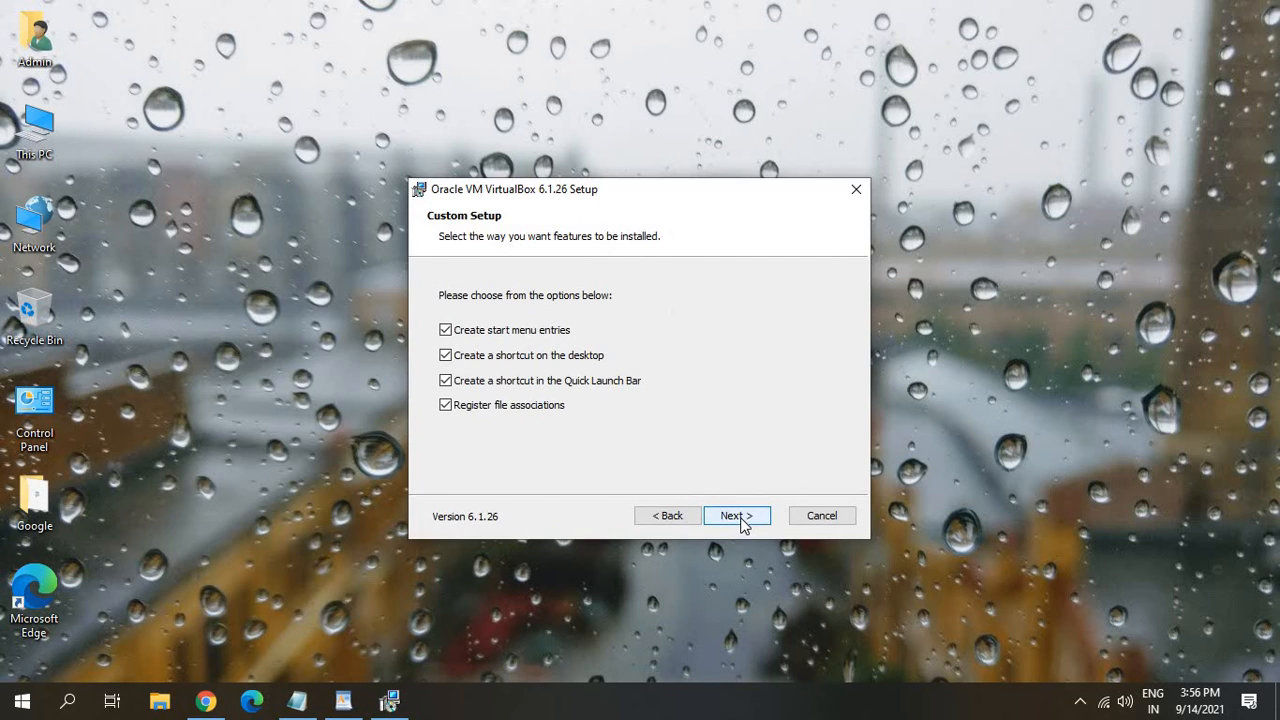
mouse_move(752, 524)
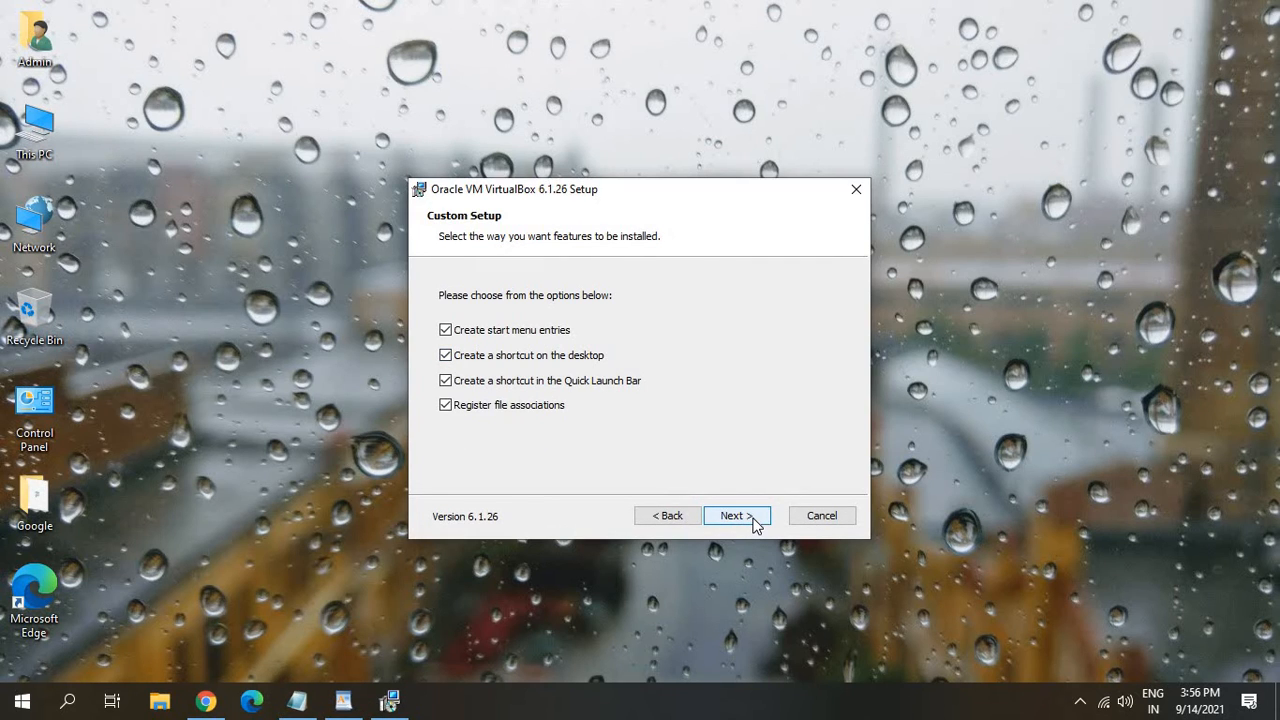
left_click(732, 516)
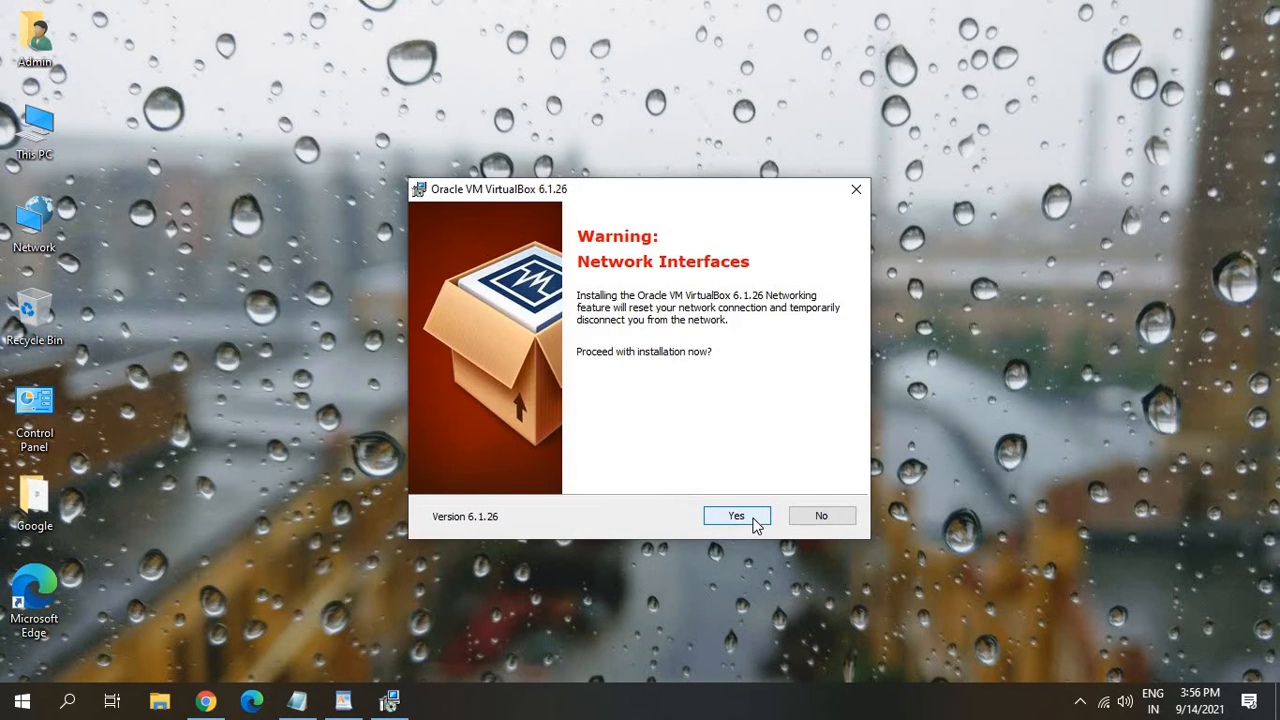
mouse_move(700, 292)
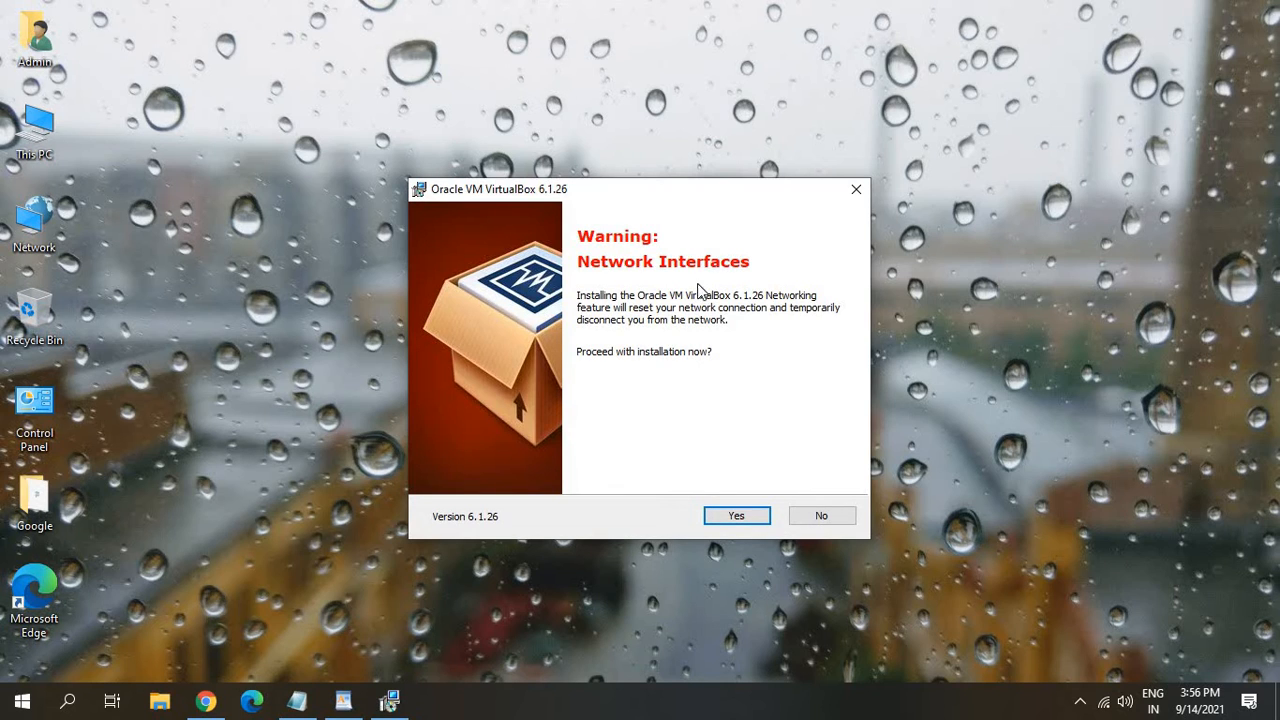
mouse_move(730, 370)
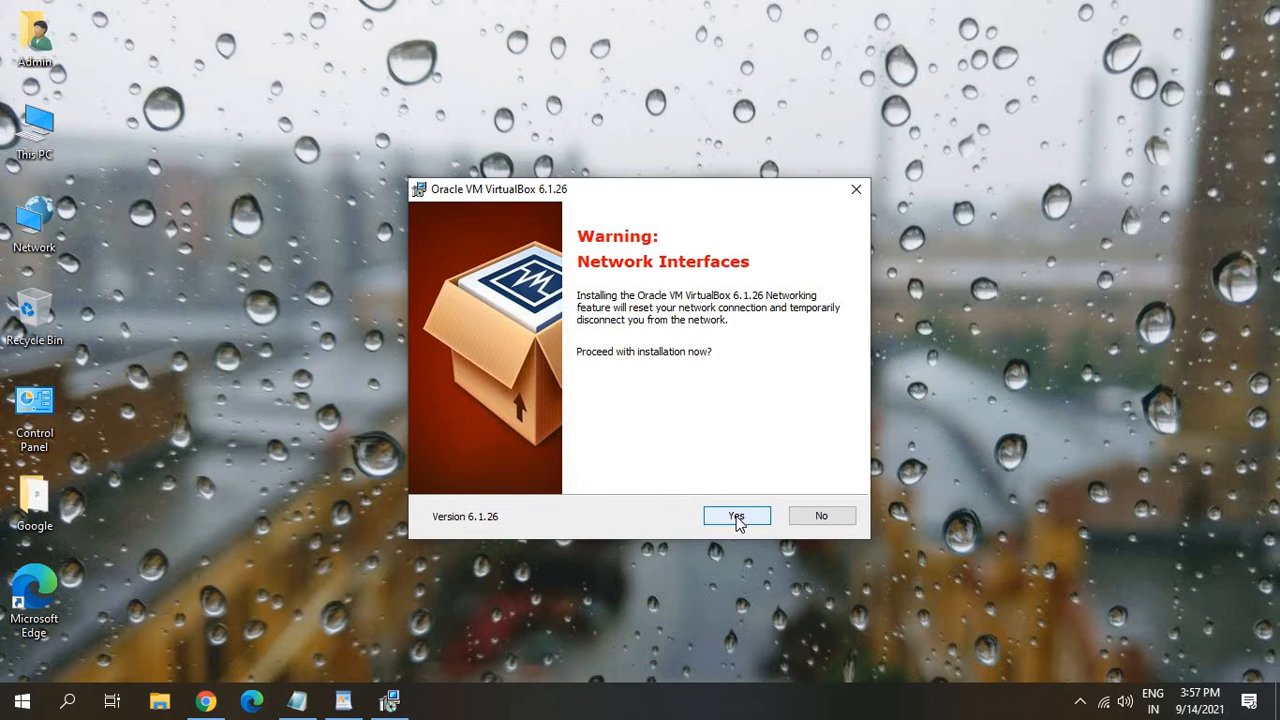
left_click(736, 516)
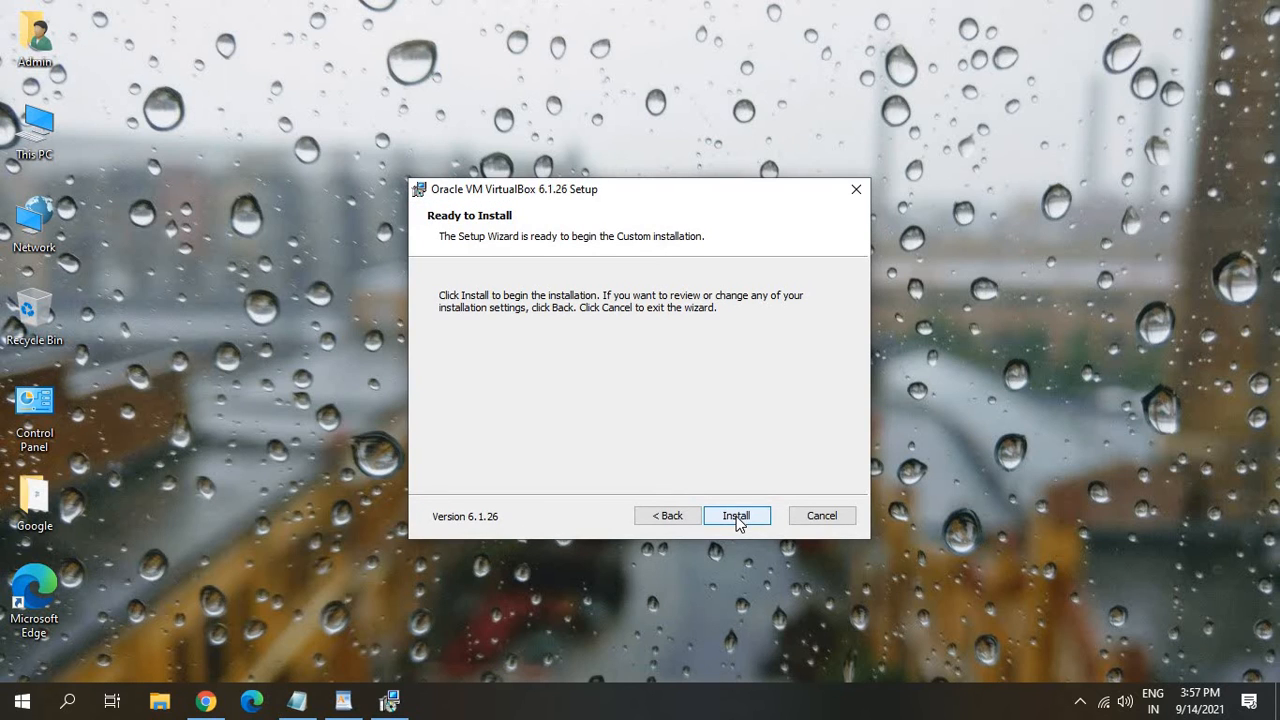
Install VirtualBox 6.1.26, approving the Oracle USB device software prompt.
left_click(736, 516)
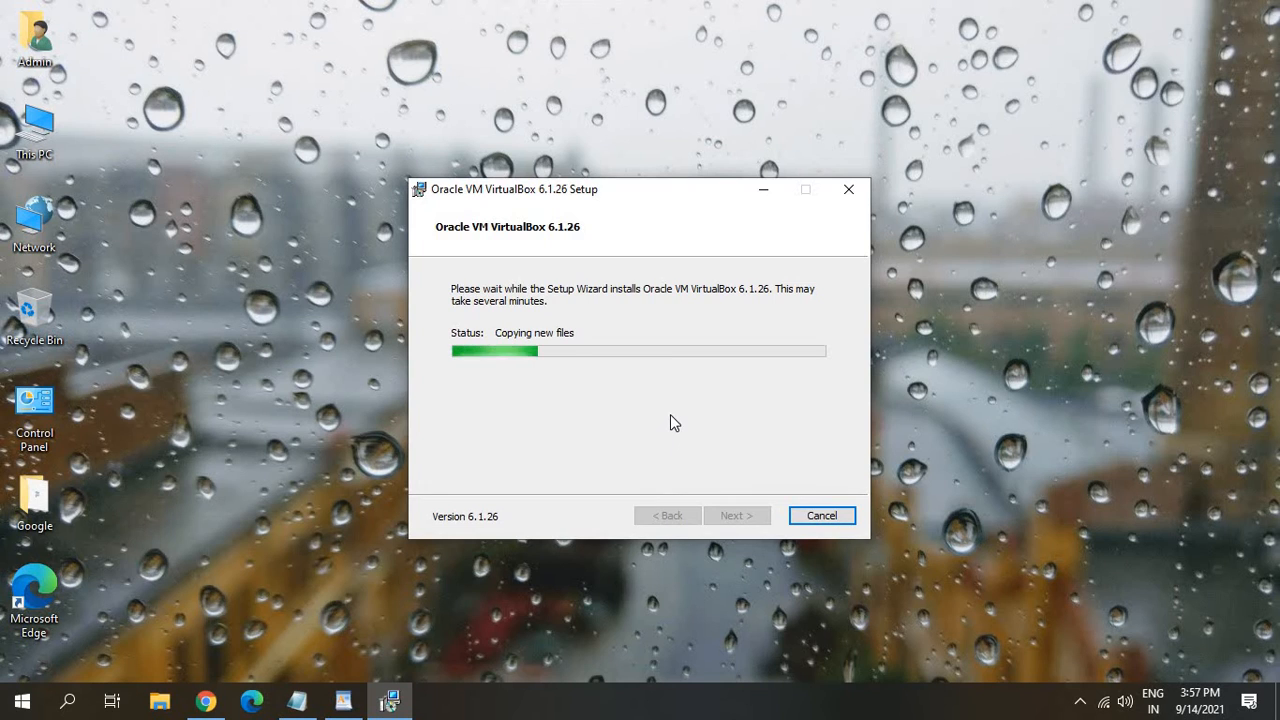
mouse_move(604, 344)
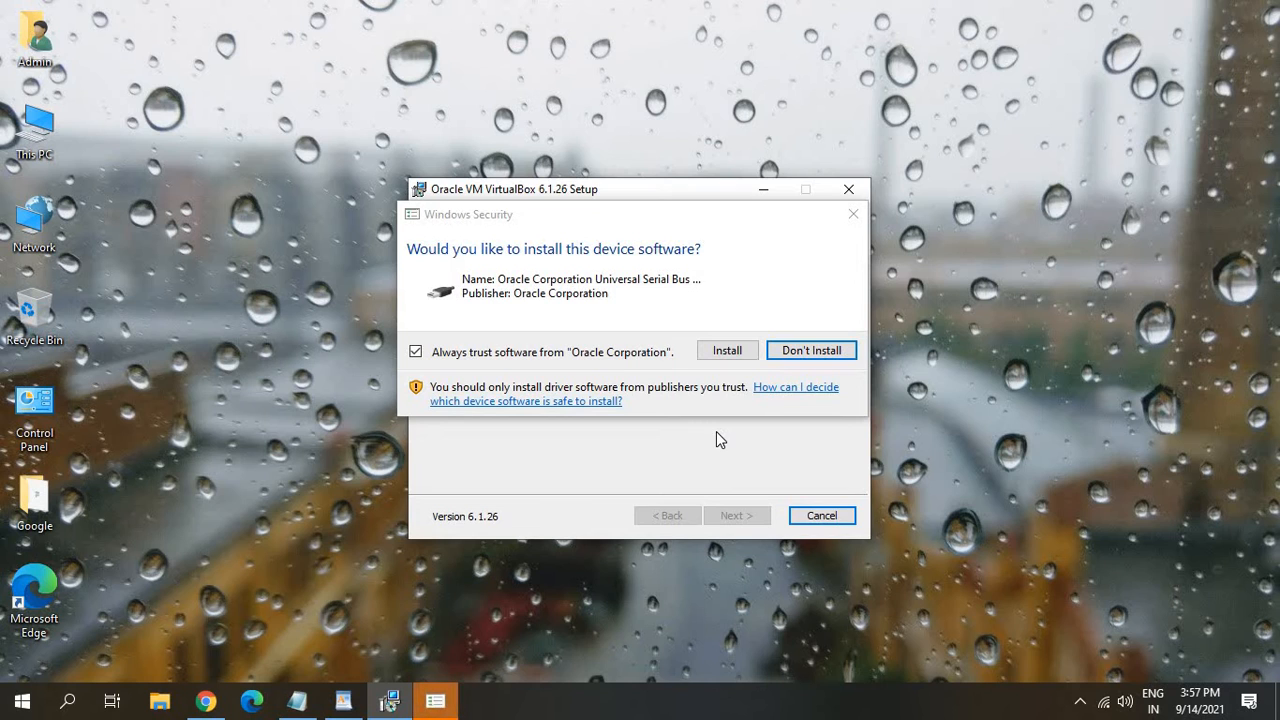
mouse_move(544, 238)
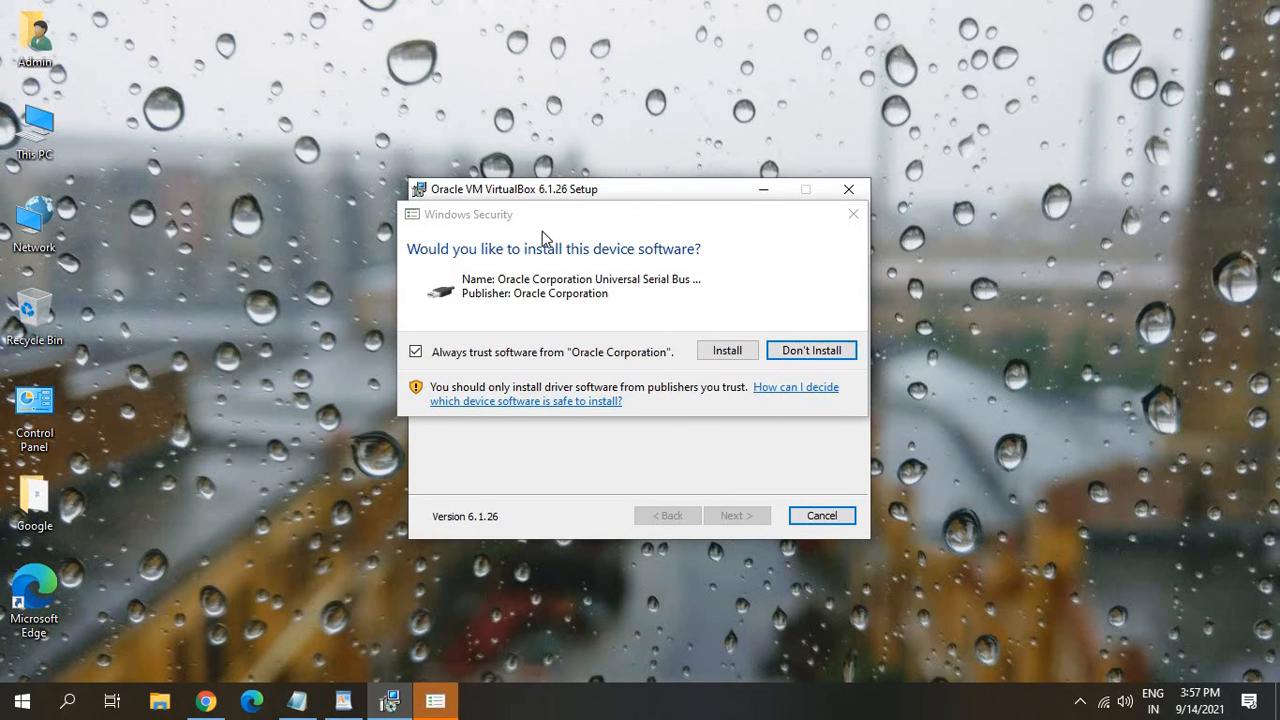
mouse_move(420, 272)
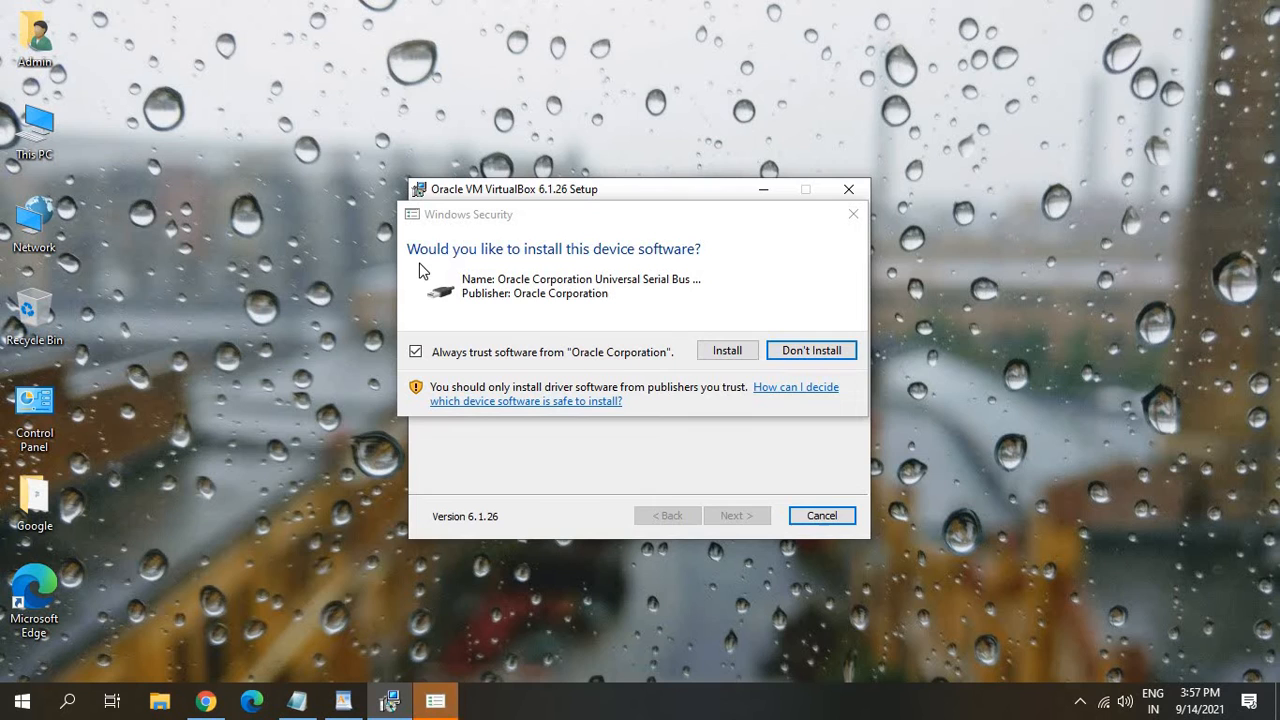
mouse_move(584, 264)
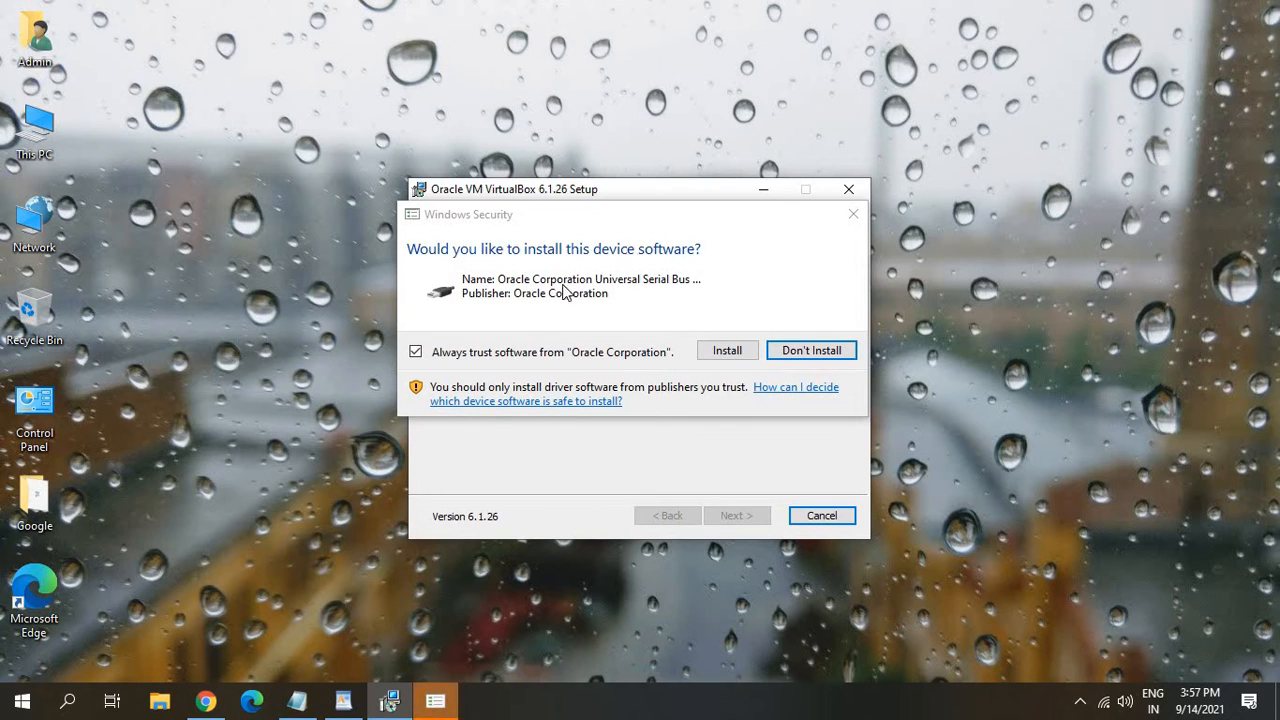
left_click(728, 350)
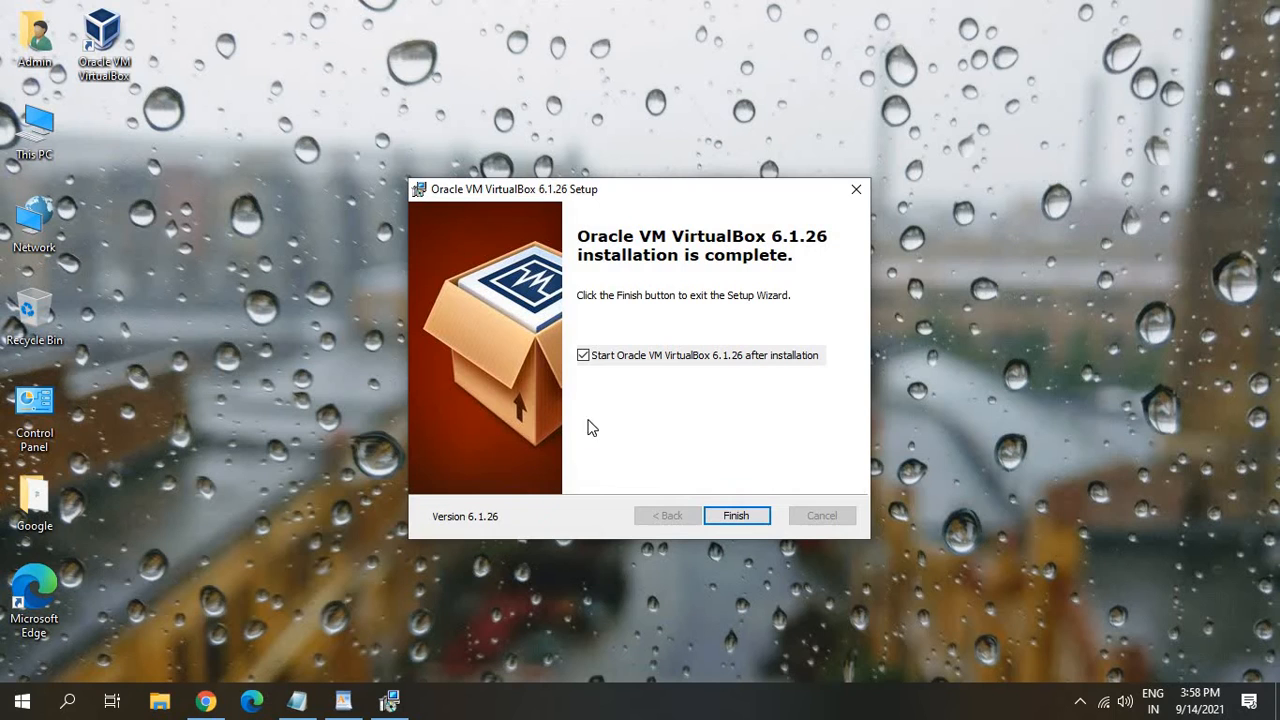
mouse_move(664, 438)
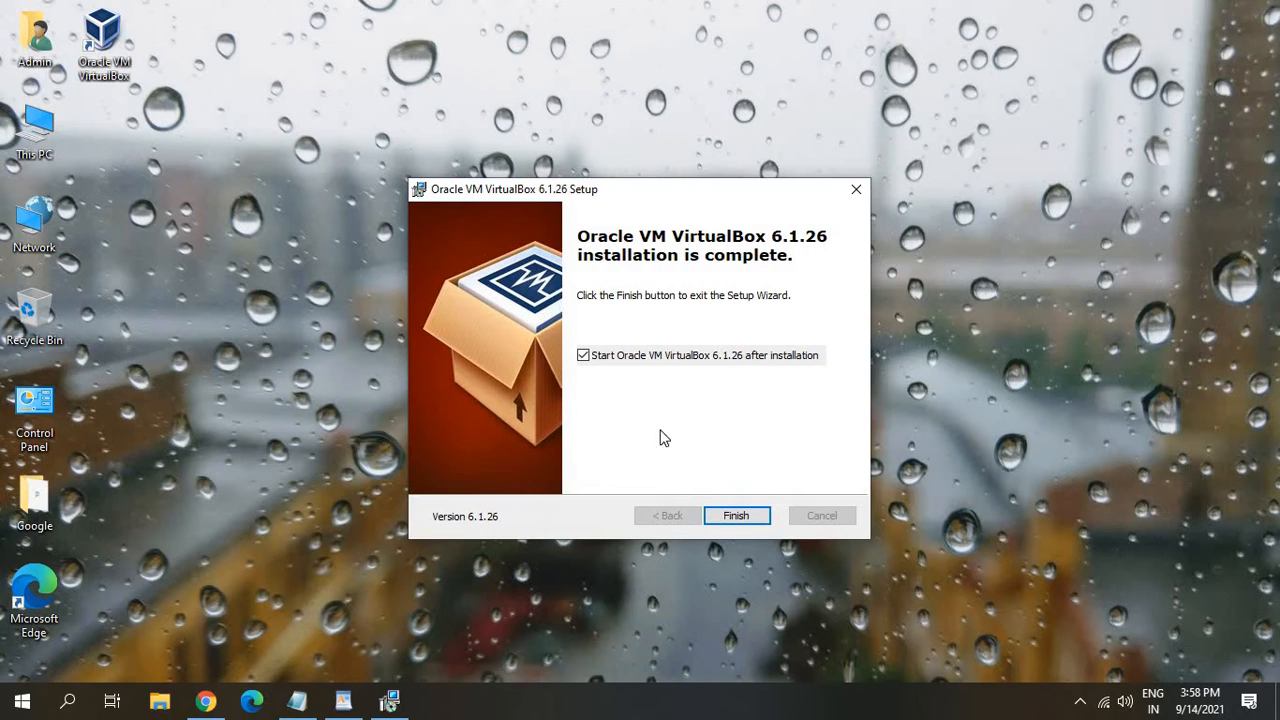
mouse_move(548, 196)
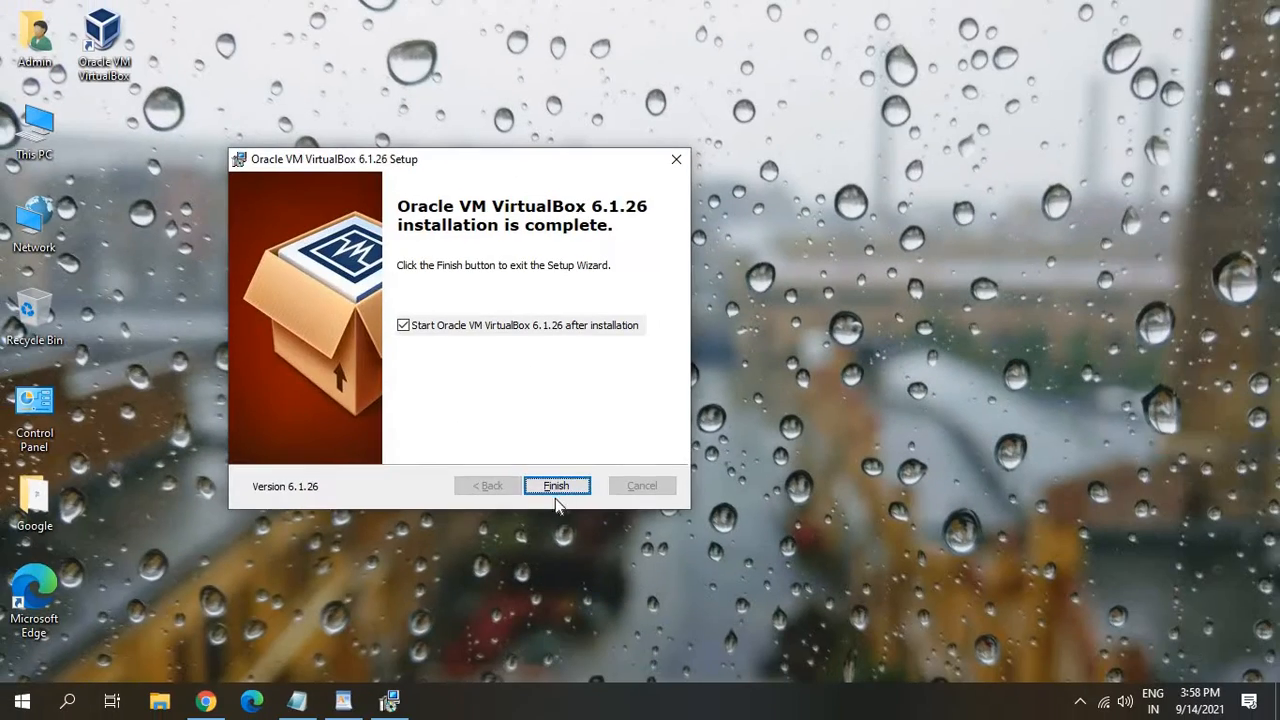
Finish setup to launch VirtualBox Manager and start a new virtual machine.
left_click(556, 486)
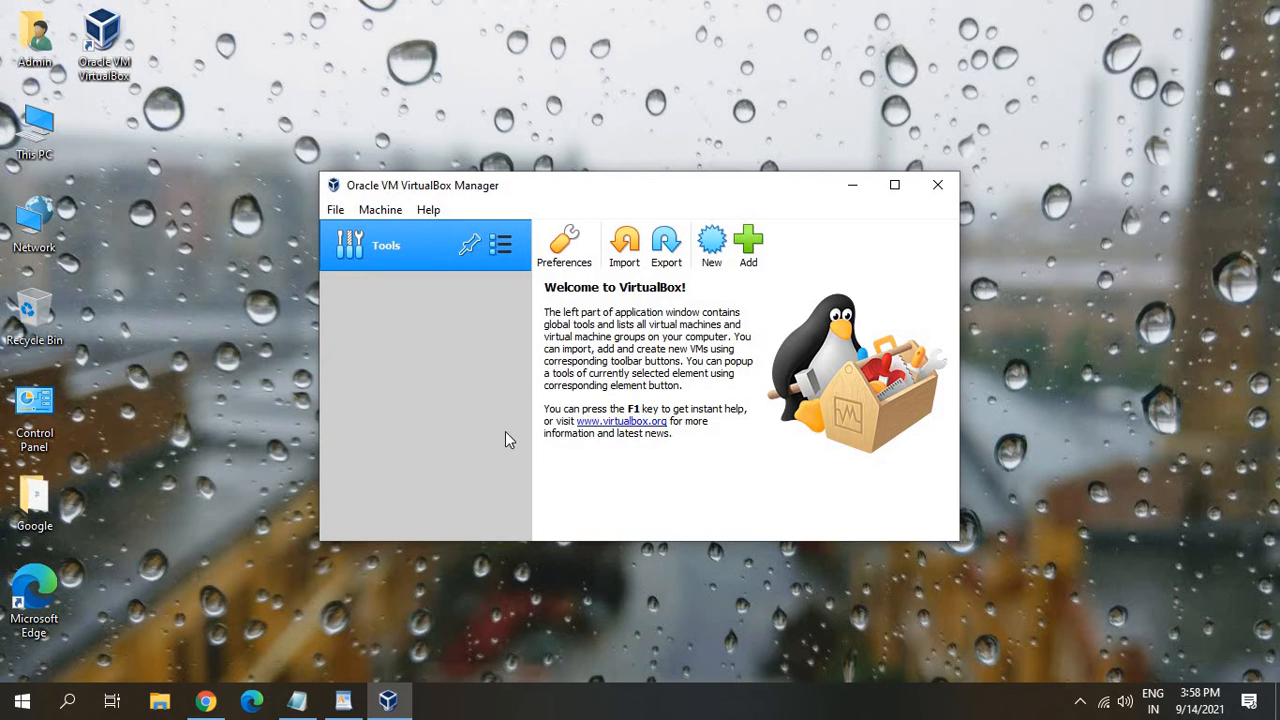
mouse_move(800, 418)
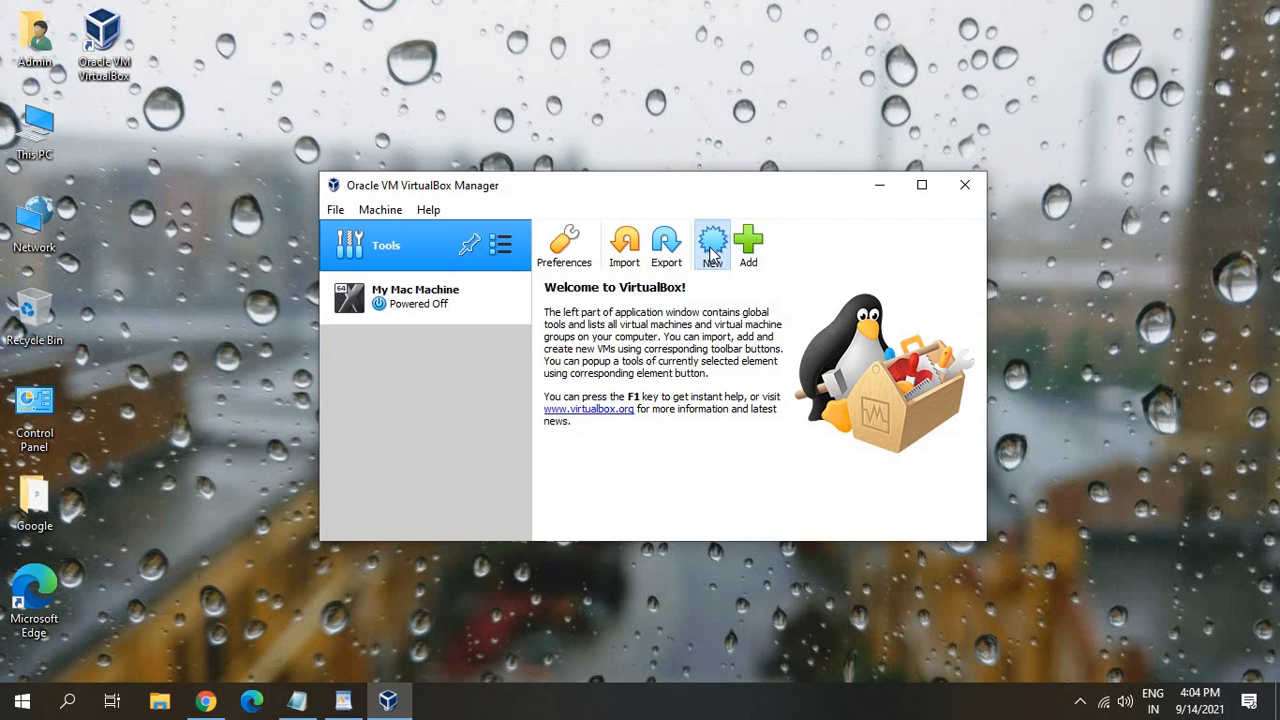
left_click(712, 244)
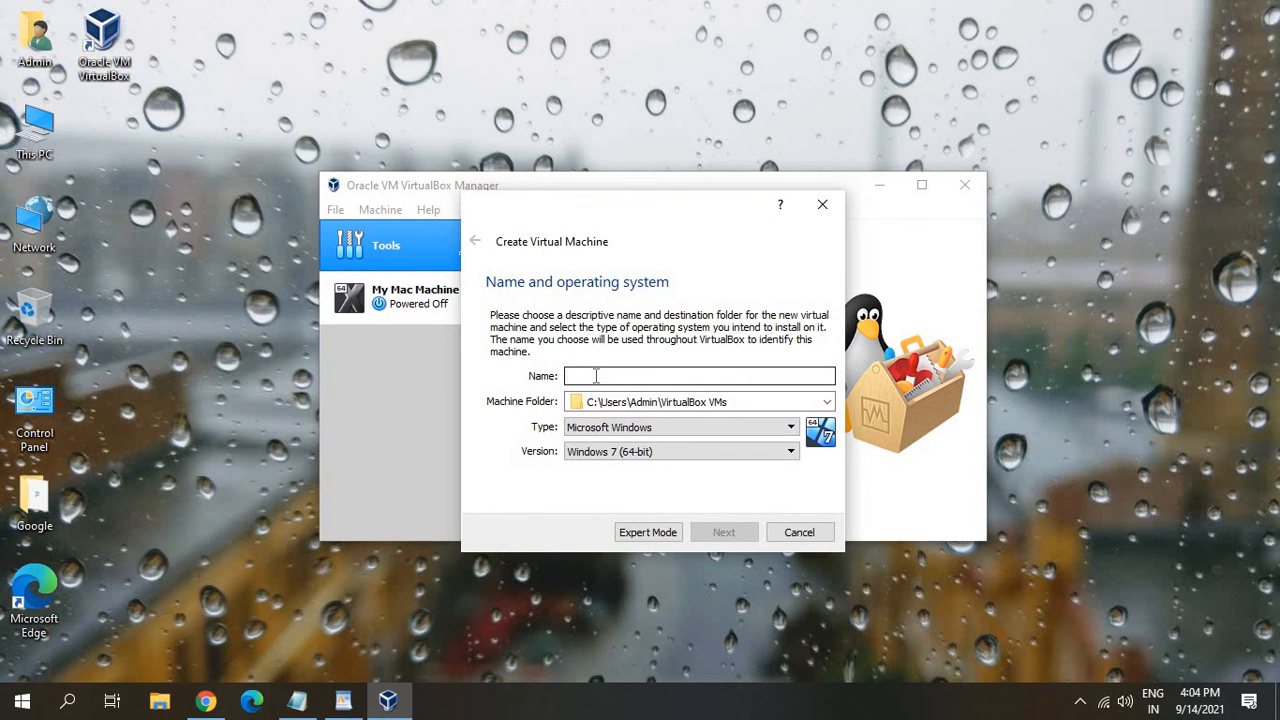
Set the new machine's operating system type to Mac OS X.
left_click(788, 452)
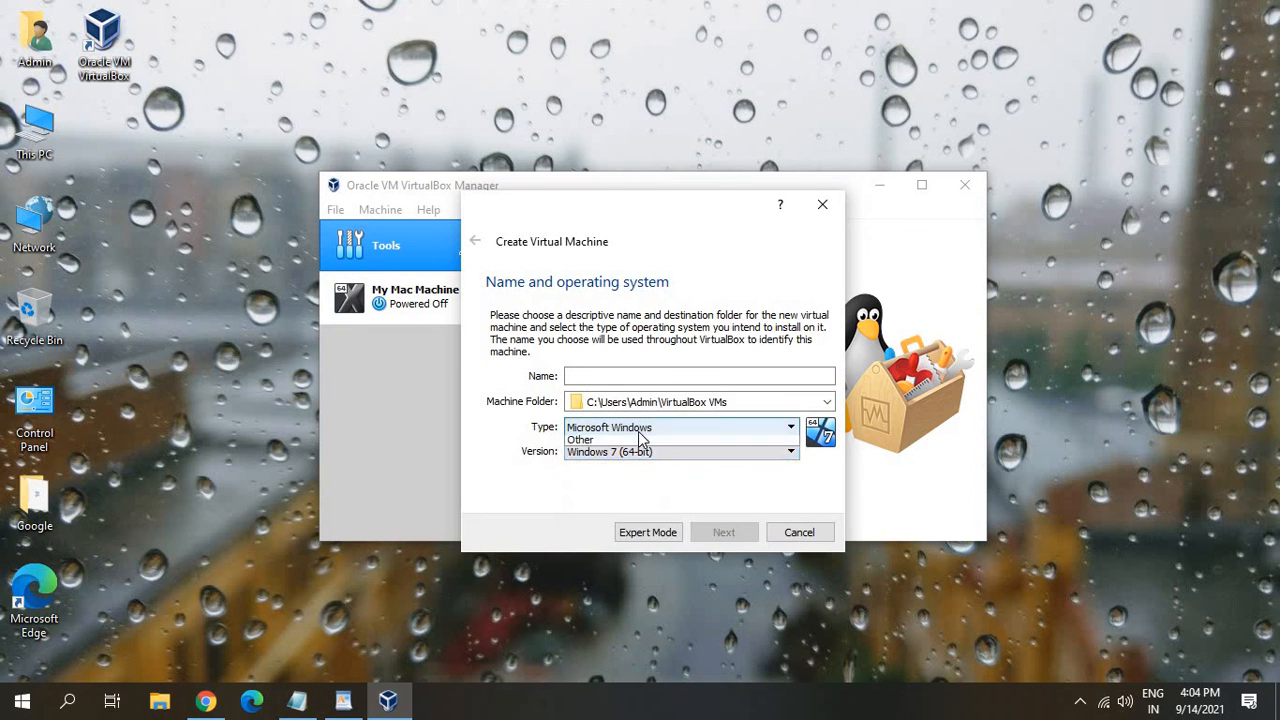
left_click(788, 428)
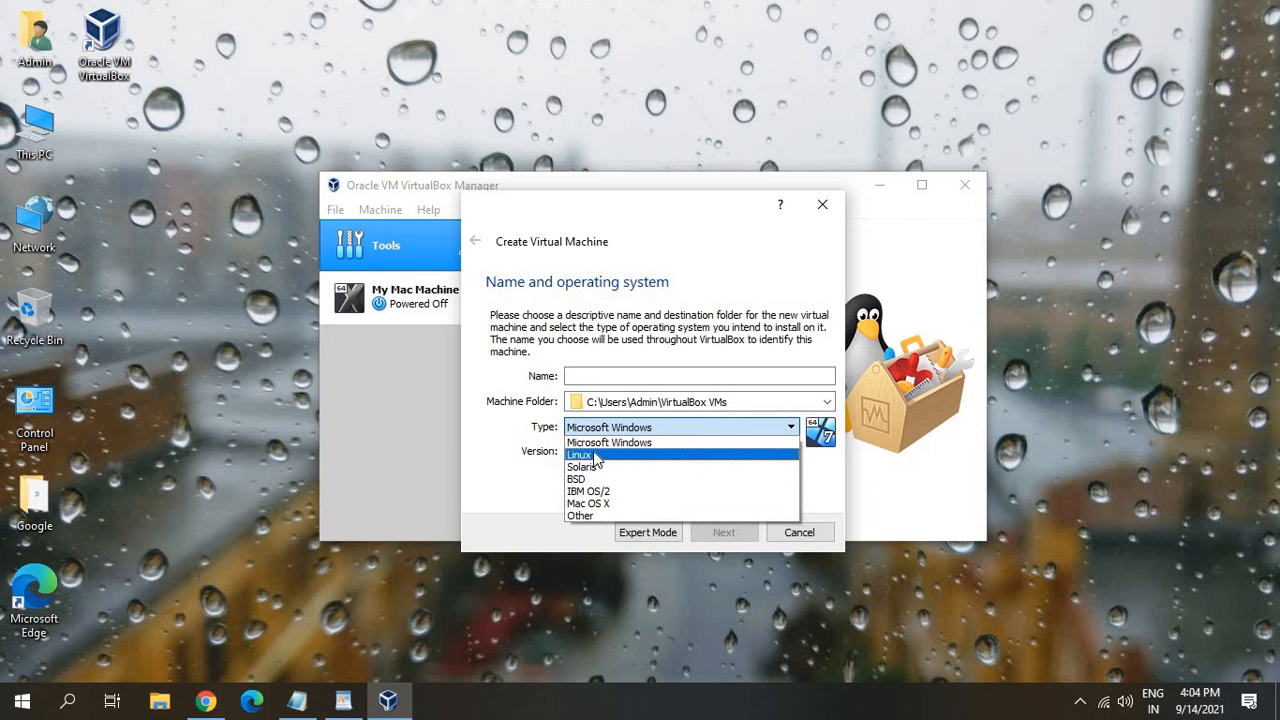
mouse_move(576, 478)
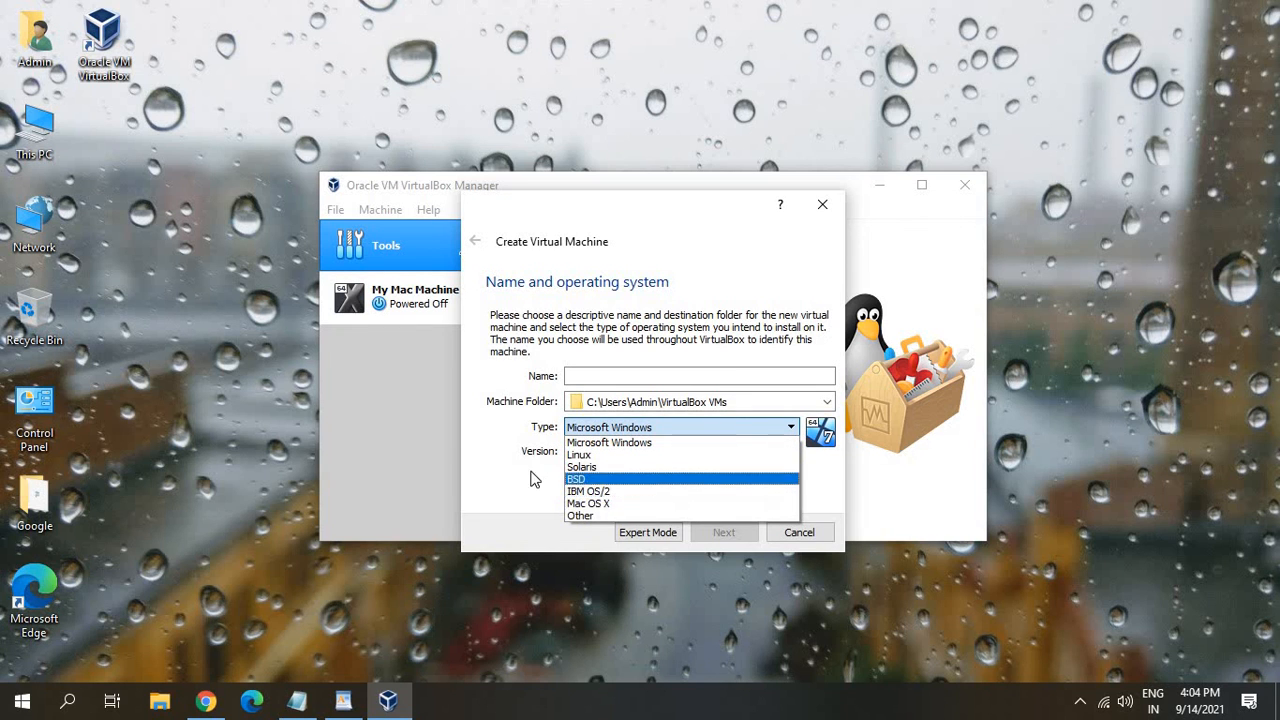
left_click(588, 504)
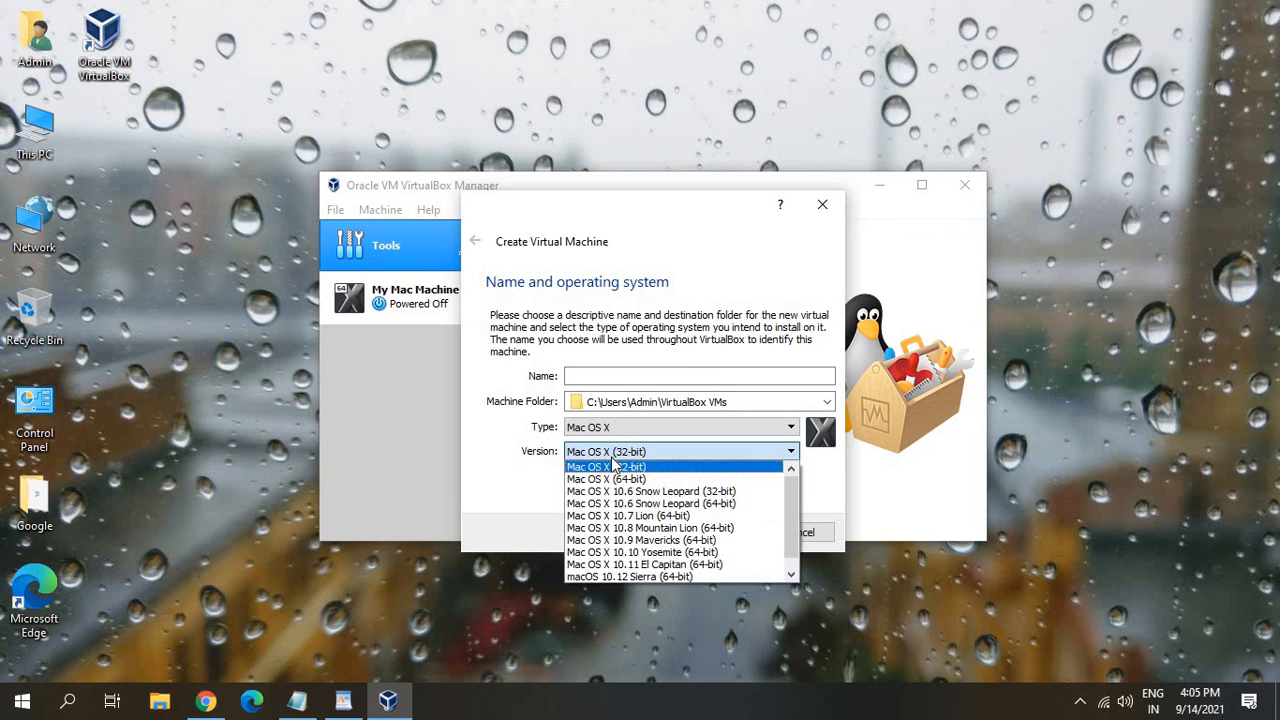
mouse_move(644, 552)
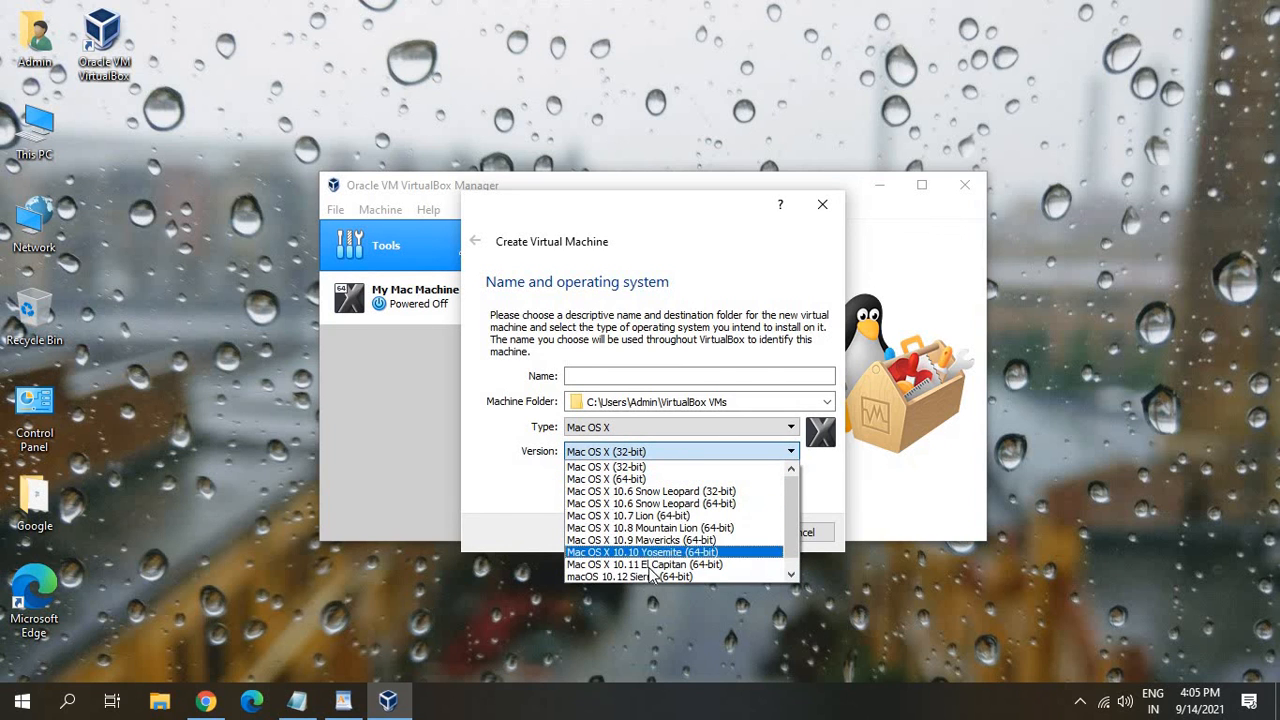
mouse_move(628, 576)
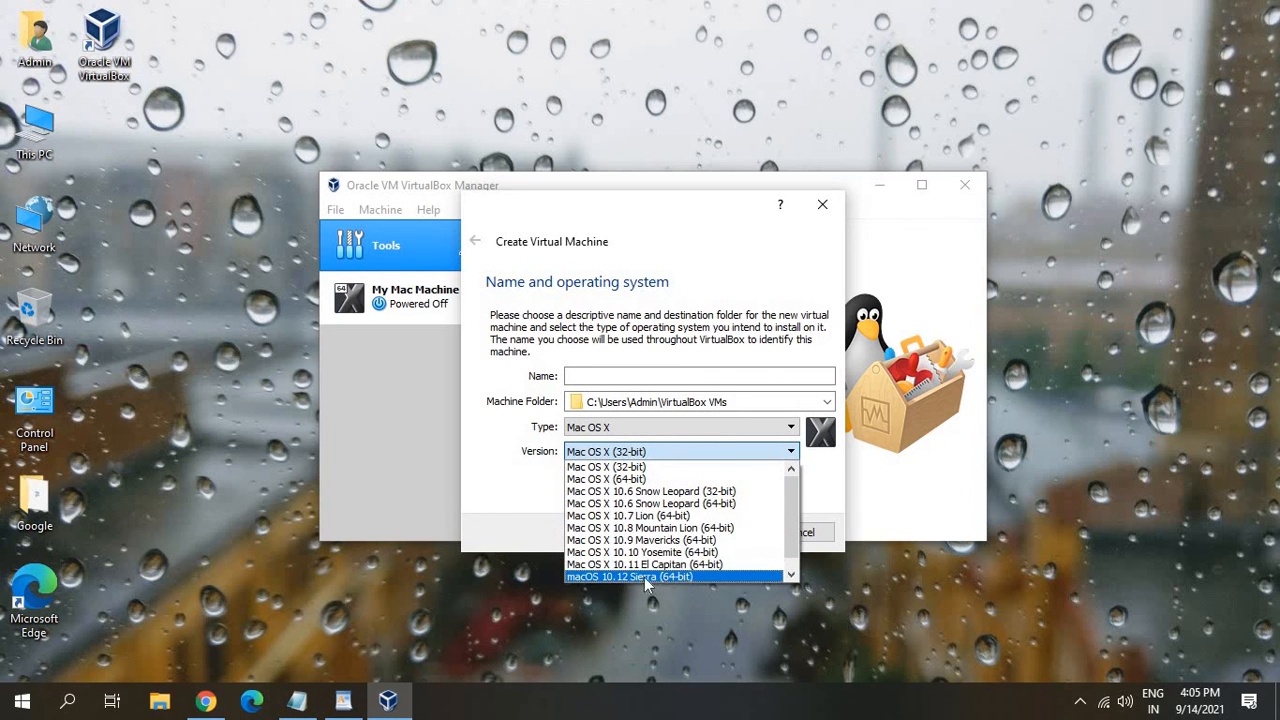
mouse_move(640, 540)
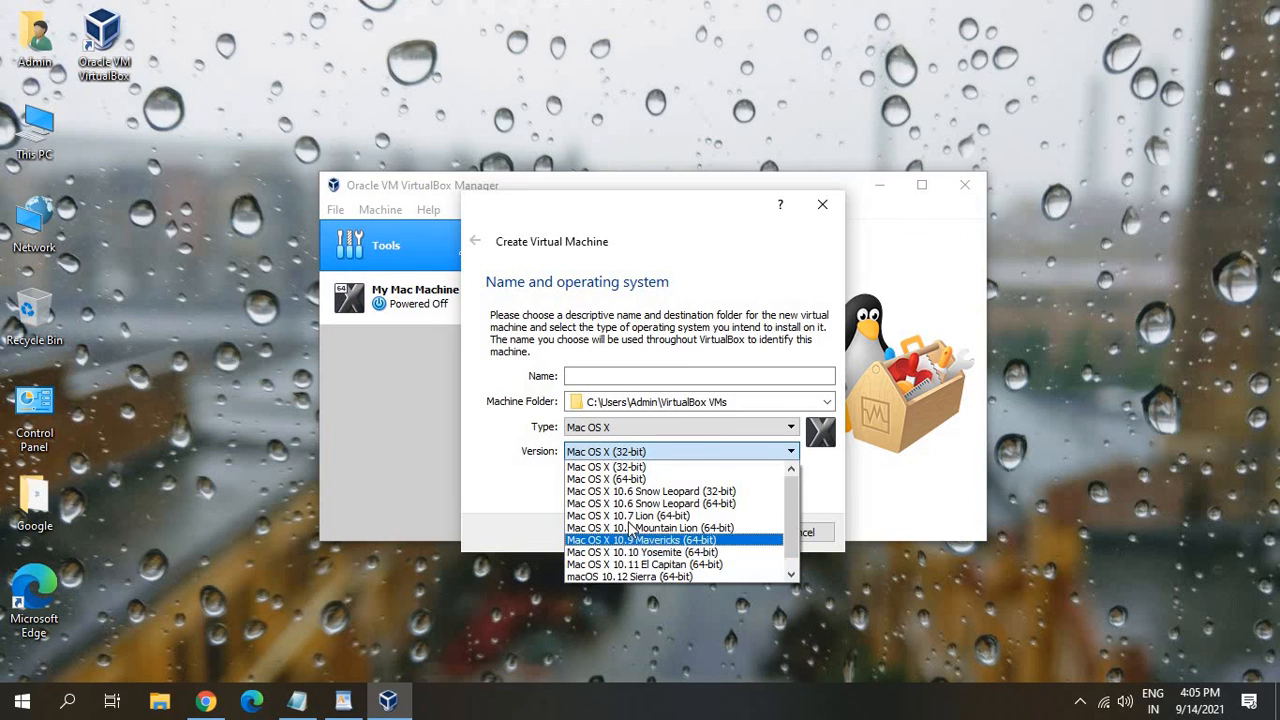